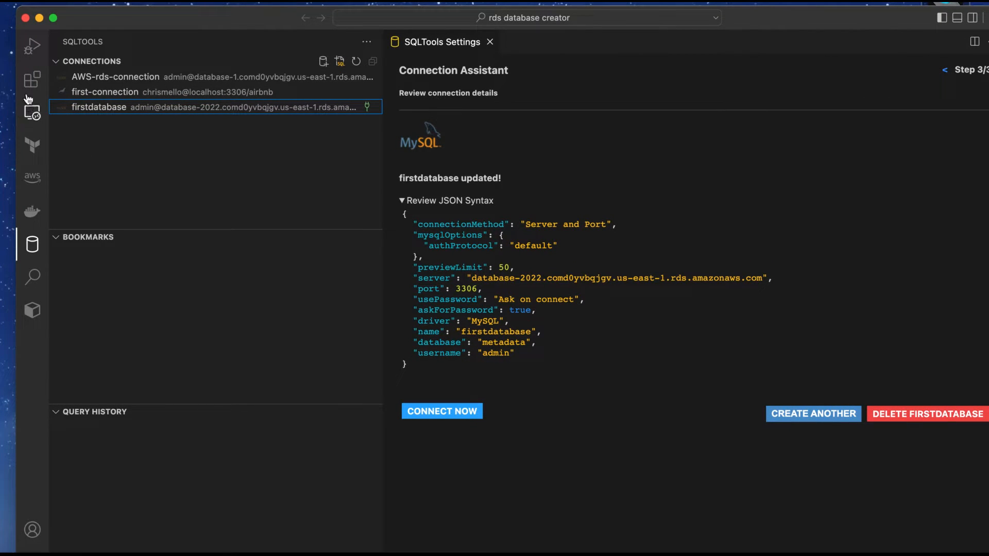
# Review the installed AWS Toolkit extension's details, then hide the Extensions panel.
pyautogui.click(31, 81)
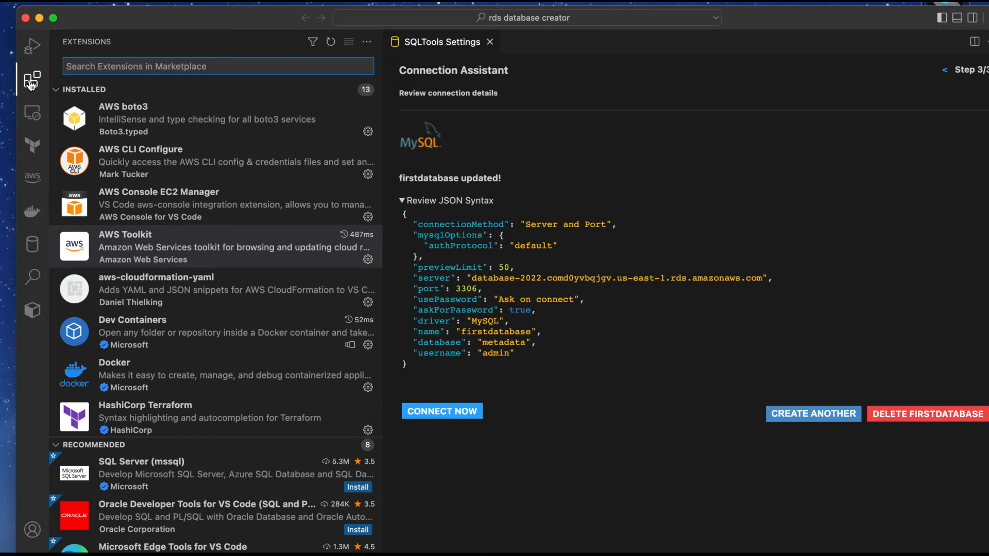
pyautogui.moveTo(179, 94)
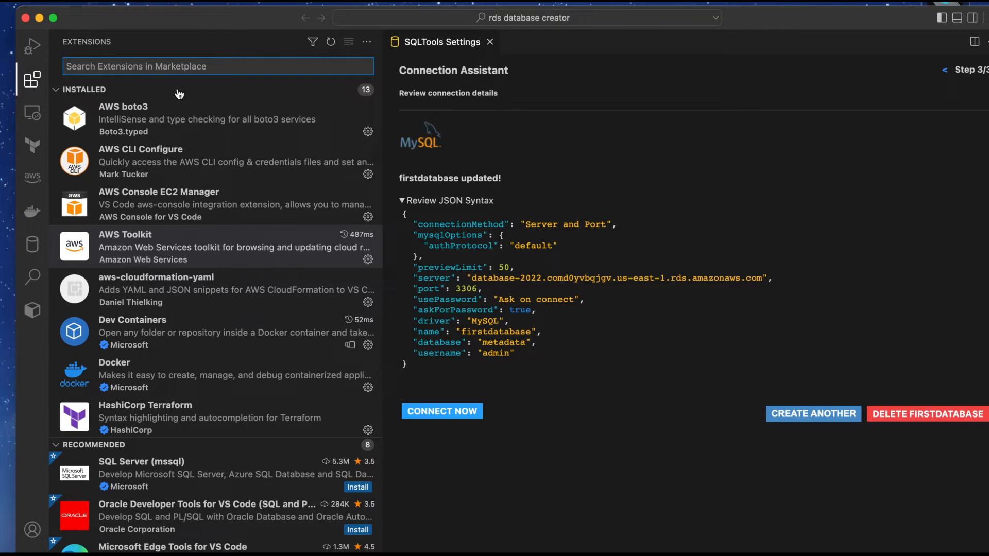
pyautogui.moveTo(127, 247)
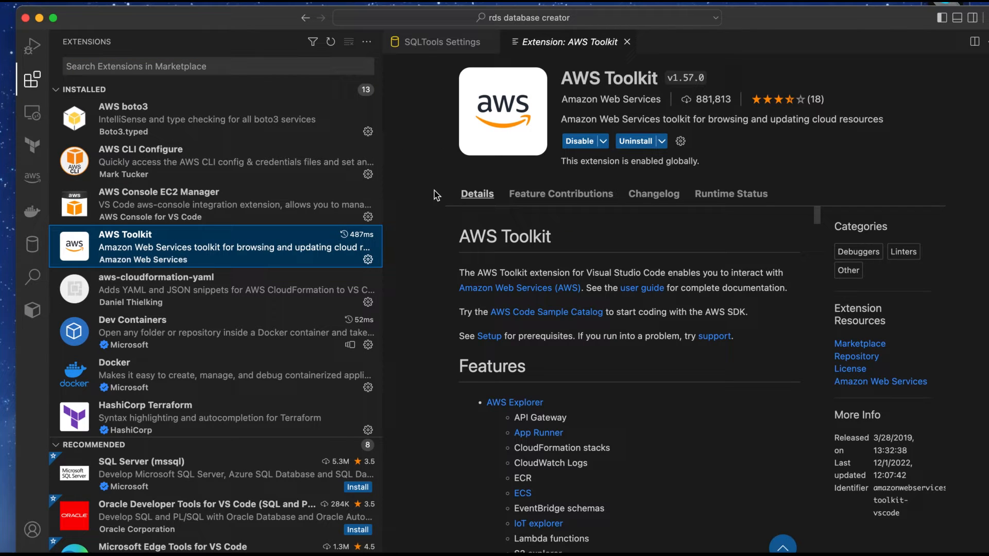
pyautogui.moveTo(630, 159)
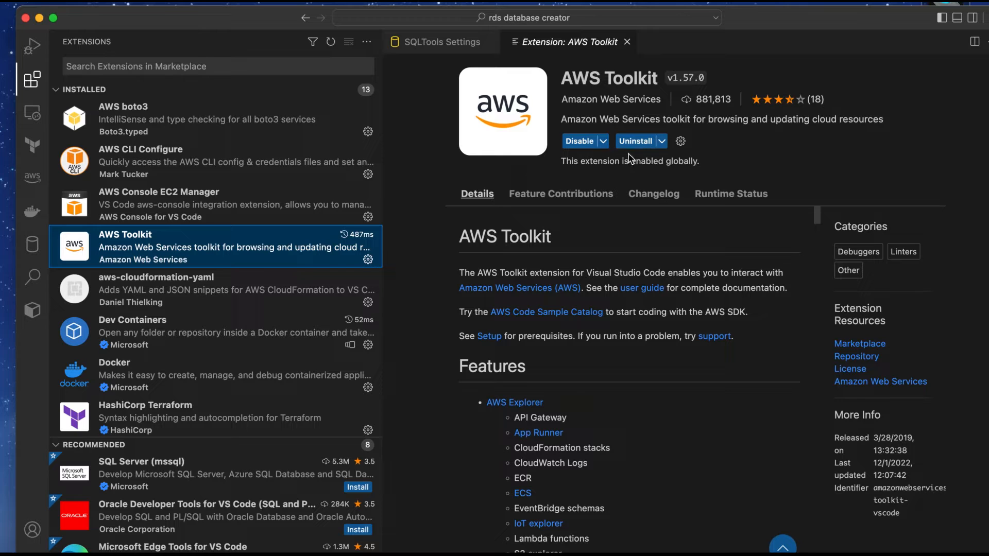
pyautogui.moveTo(445, 189)
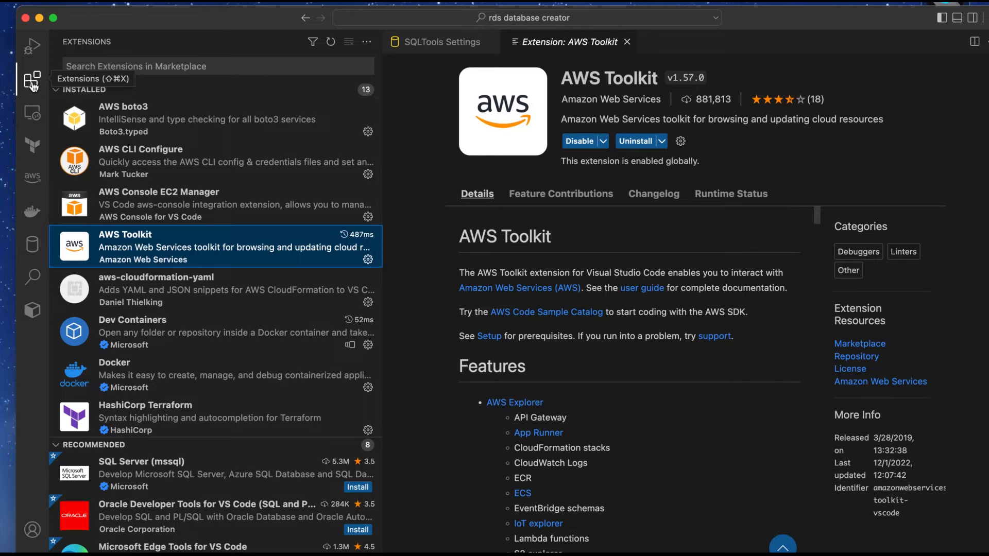
pyautogui.click(32, 81)
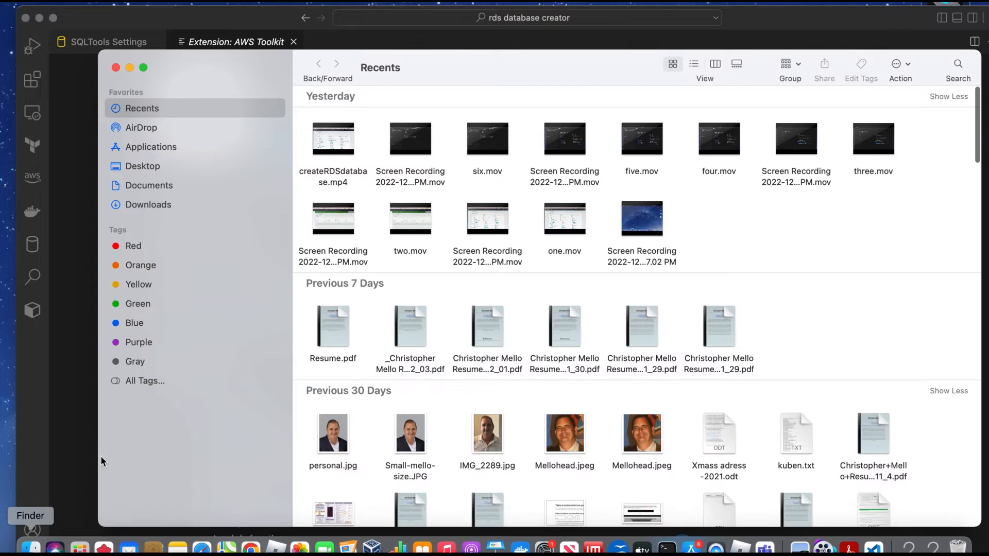
# Make a folder named RDS-database in Desktop/terraform-projects and close Finder.
pyautogui.click(142, 166)
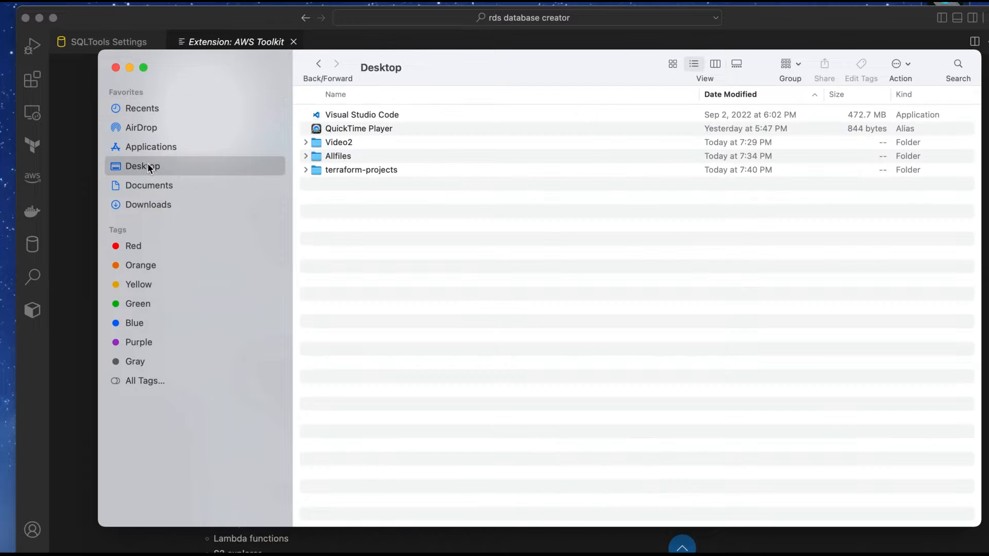
pyautogui.moveTo(376, 170)
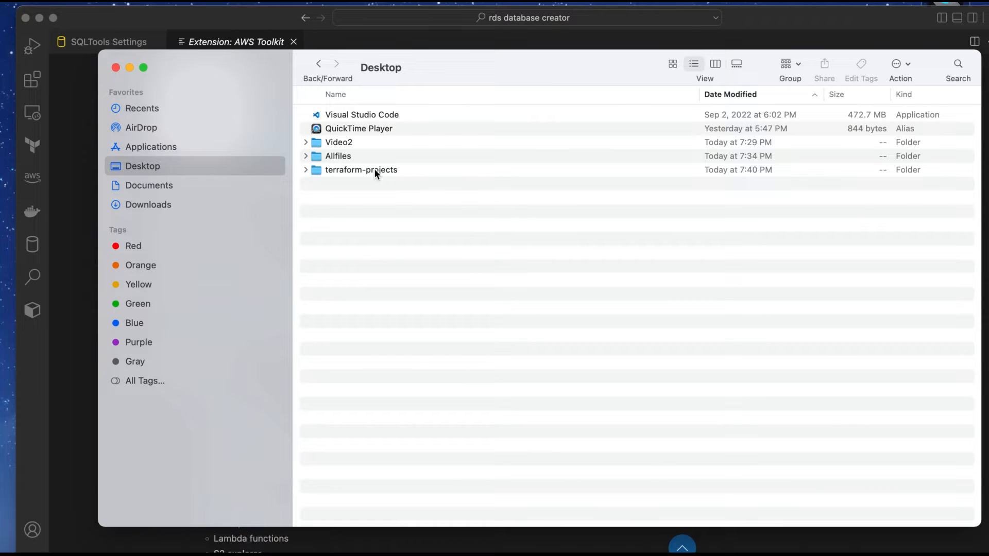
pyautogui.doubleClick(360, 169)
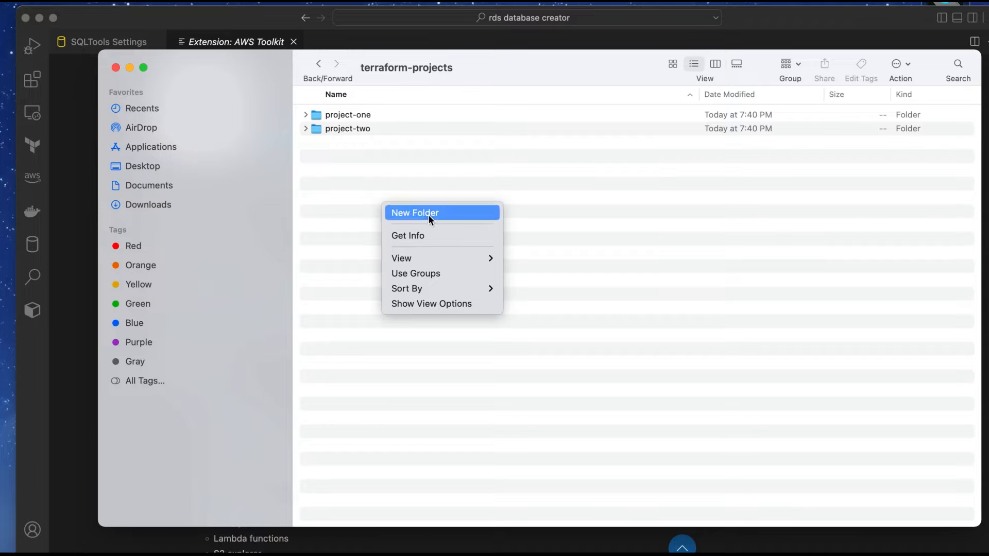
pyautogui.click(414, 213)
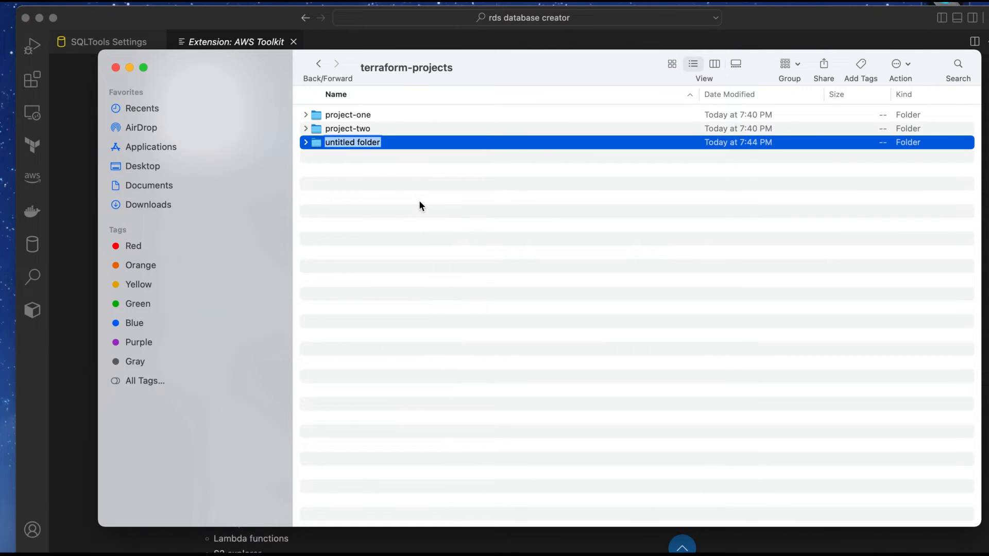
pyautogui.click(352, 142)
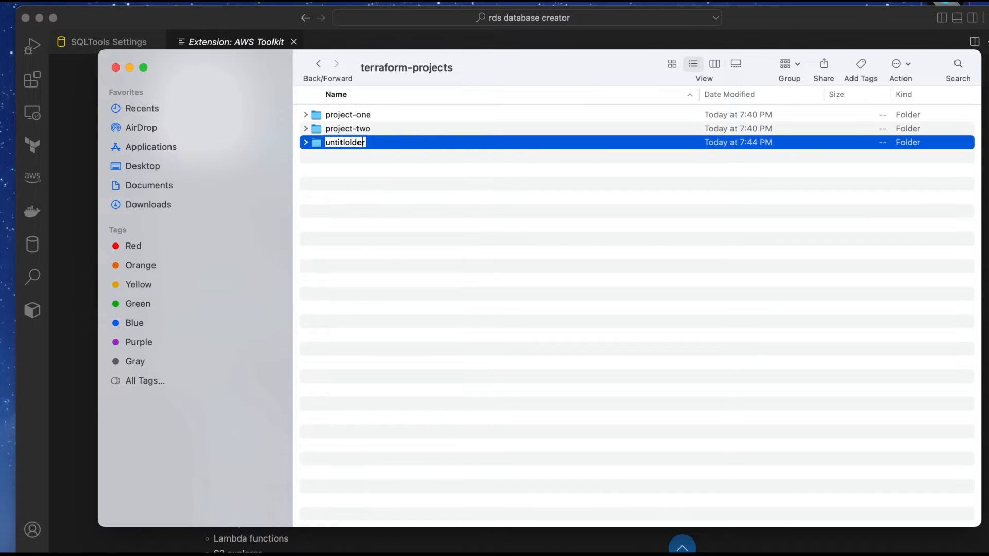
pyautogui.press('Backspace')
pyautogui.write('RDS-database')
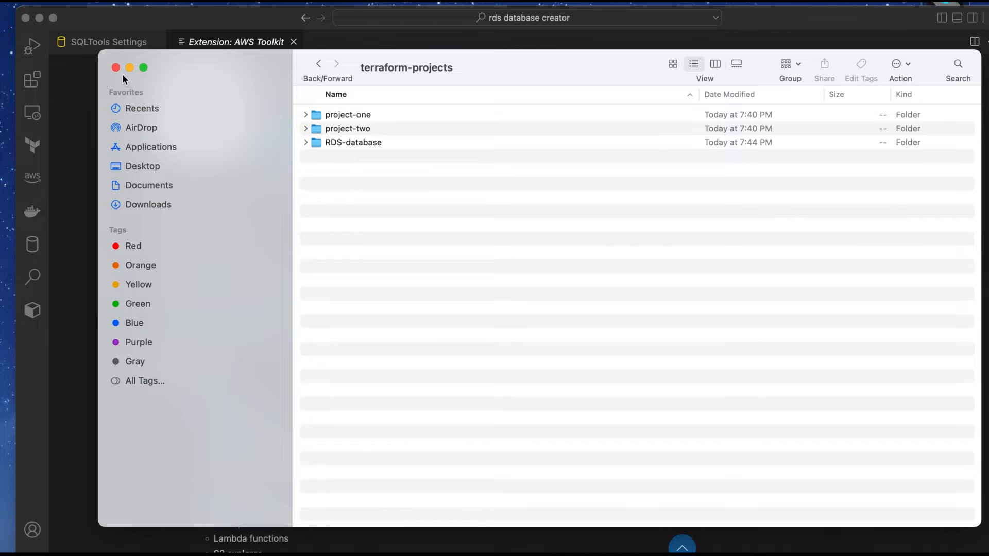
pyautogui.click(115, 67)
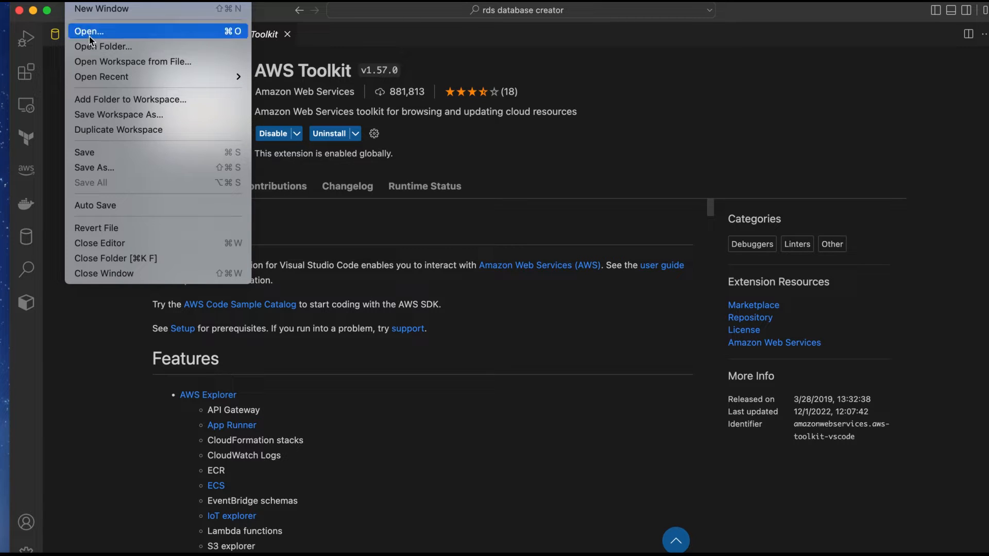
pyautogui.moveTo(104, 45)
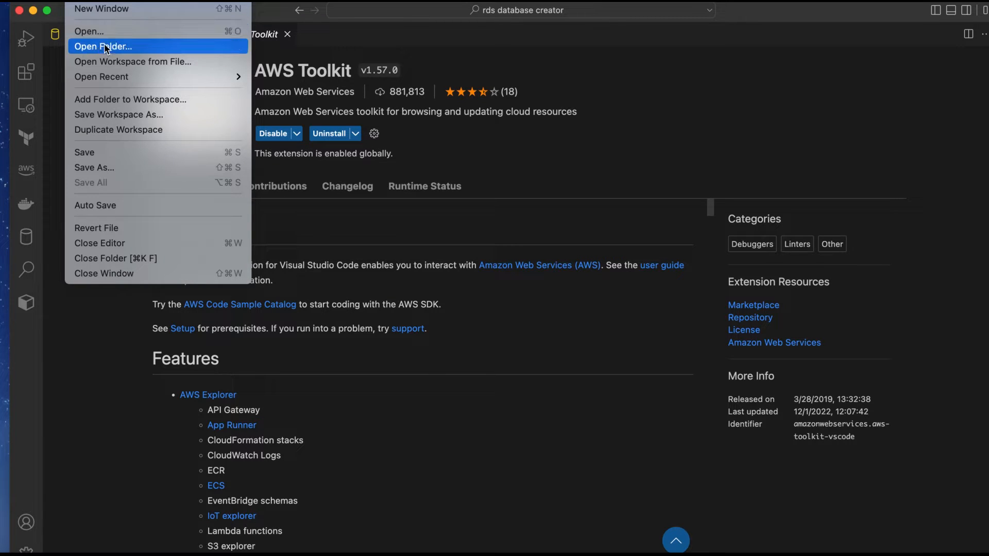
# Open terraform-projects/RDS-database as the workspace via File > Open Folder.
pyautogui.click(103, 46)
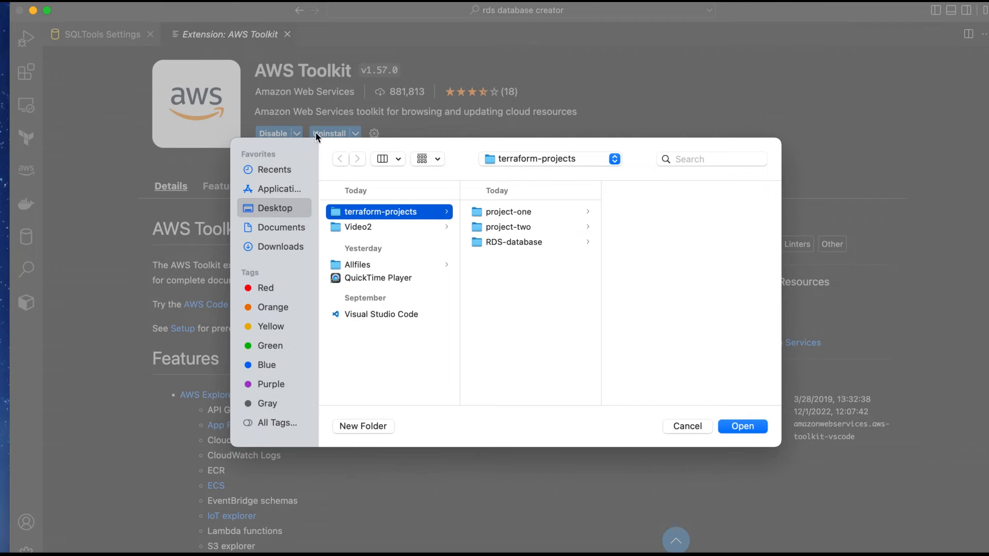
pyautogui.click(513, 242)
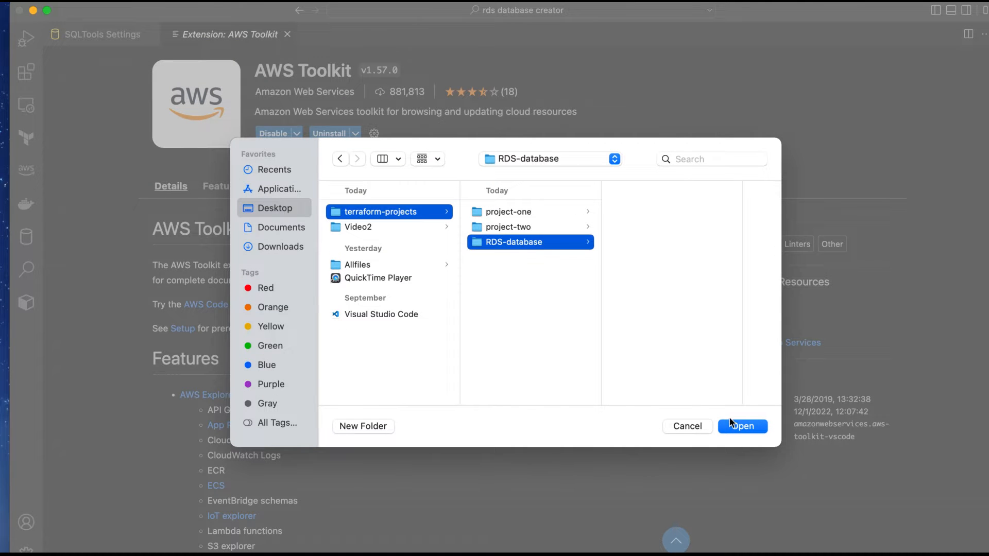
pyautogui.click(742, 427)
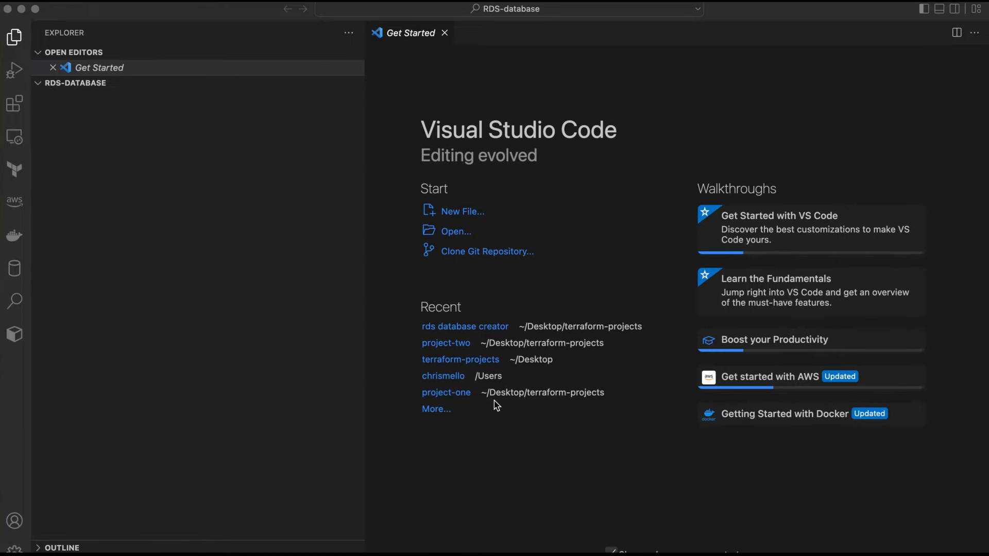
pyautogui.moveTo(439, 374)
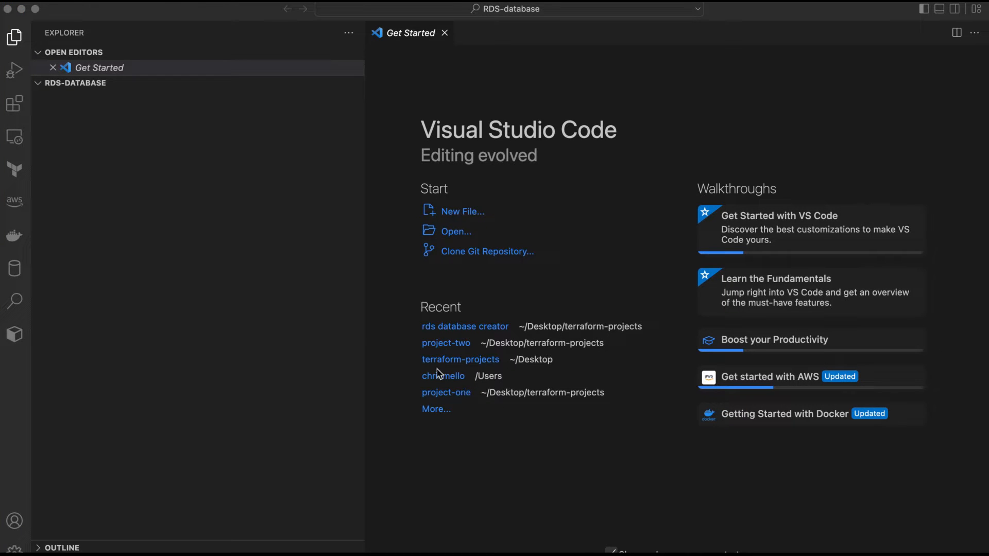
pyautogui.moveTo(421, 359)
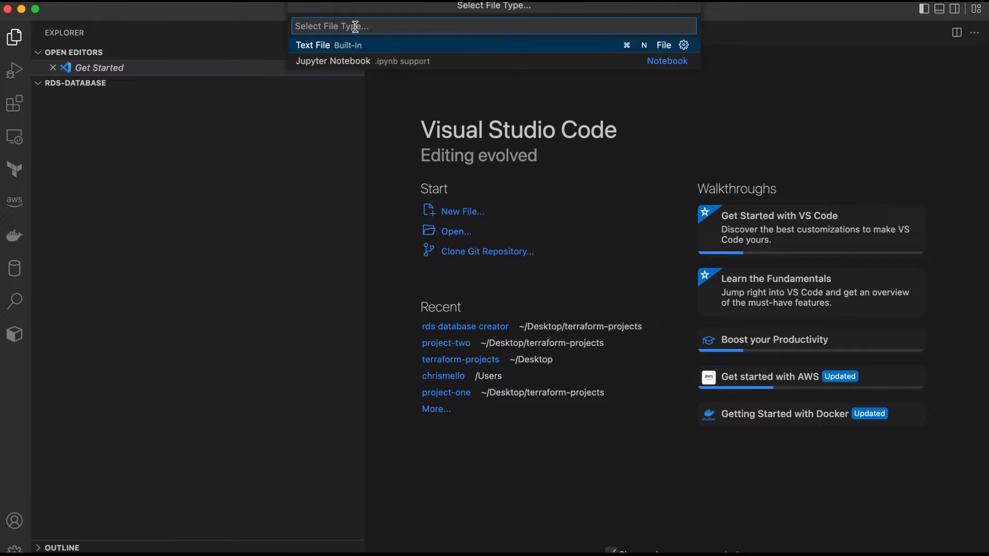
# Create main.tf in RDS-database and add the comment '# Configure the AWS Provider'.
pyautogui.write('main')
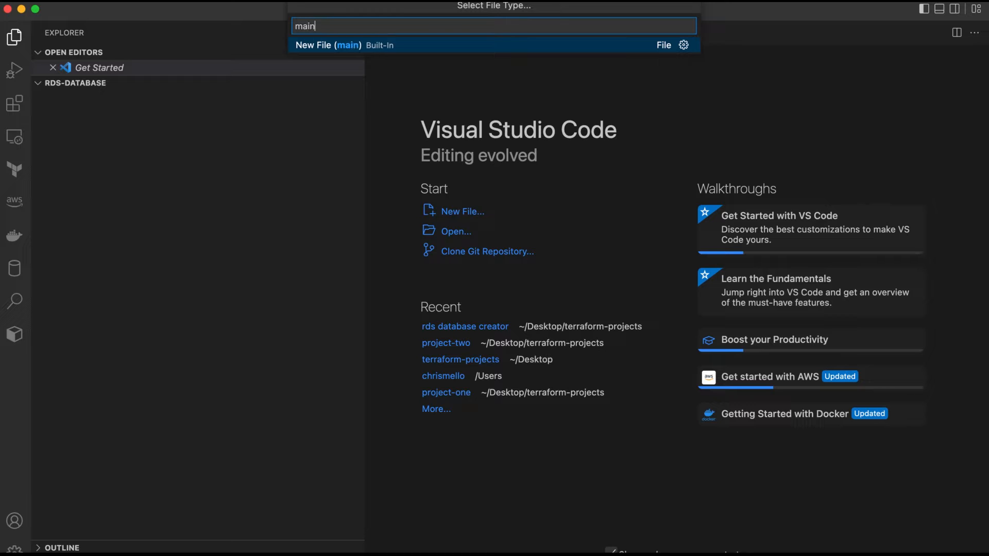
pyautogui.write('.tf')
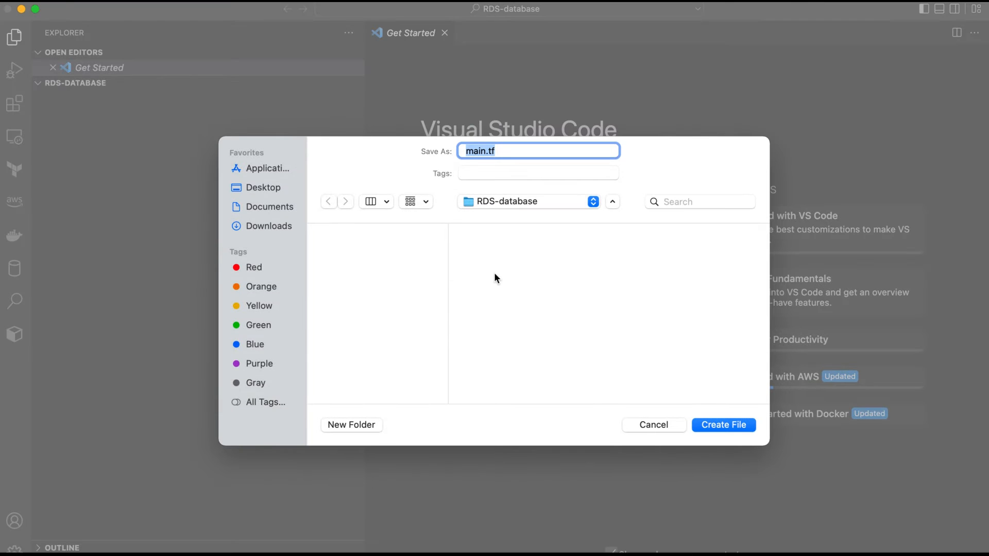
pyautogui.click(722, 424)
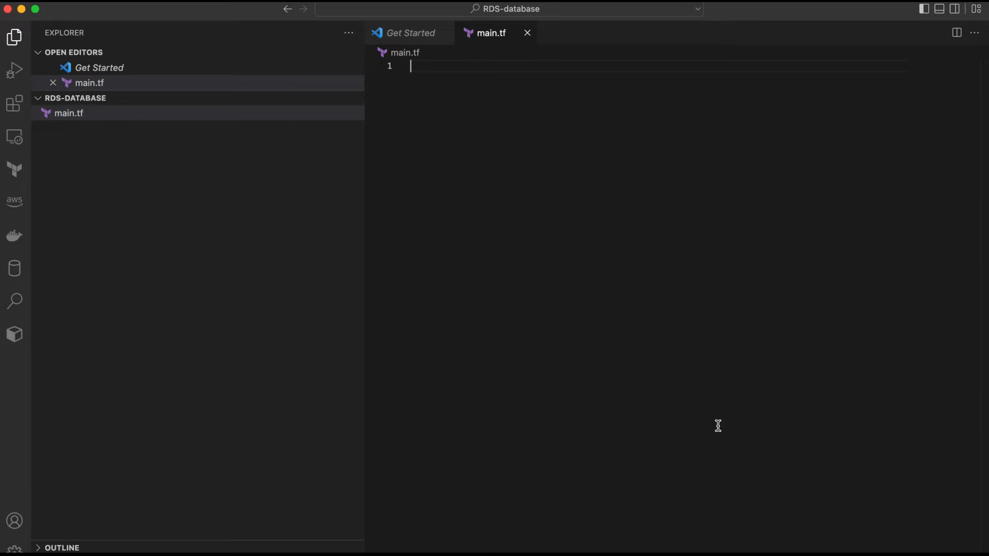
pyautogui.moveTo(686, 309)
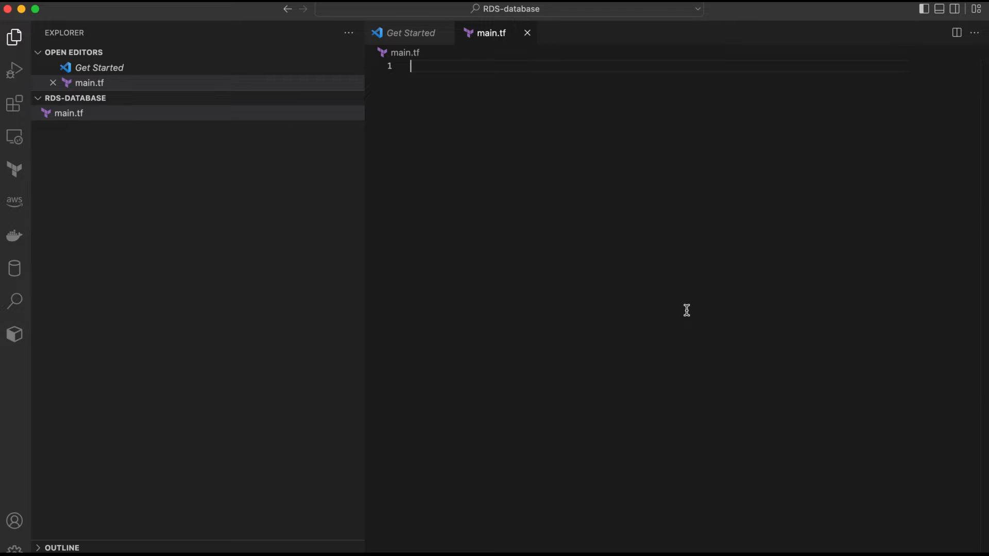
pyautogui.moveTo(436, 64)
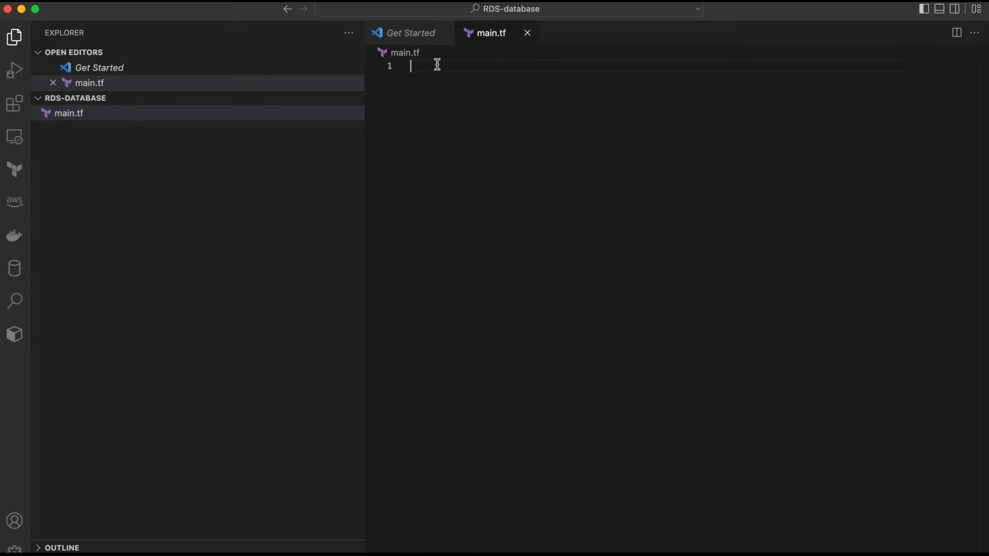
pyautogui.write('# Configure the AWS Provider')
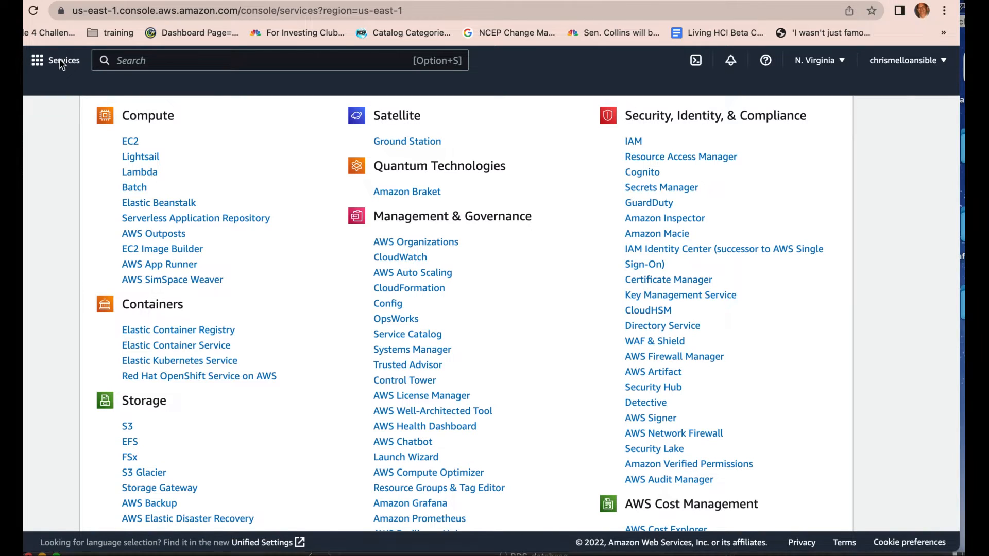
# Navigate from All services to IAM and its Users list.
pyautogui.click(64, 61)
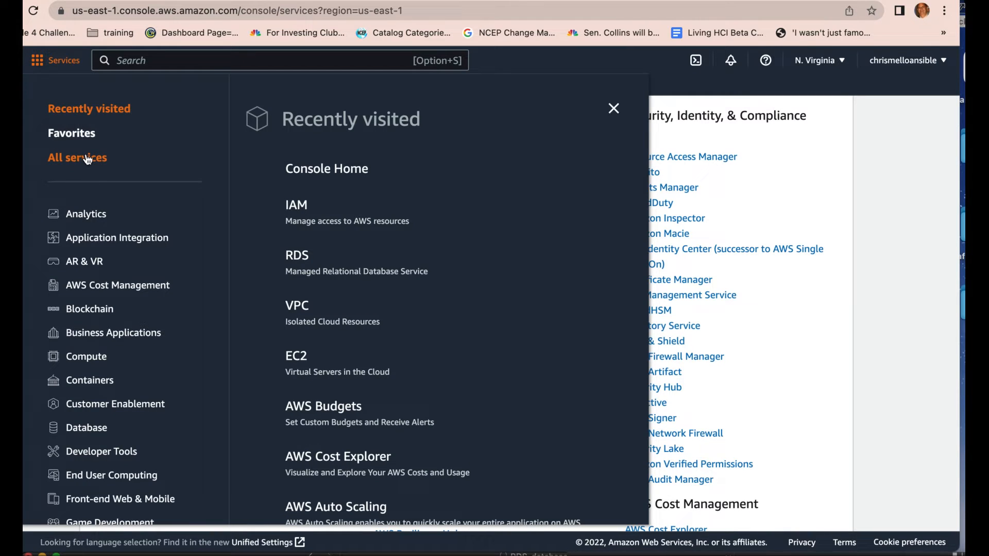
pyautogui.click(77, 157)
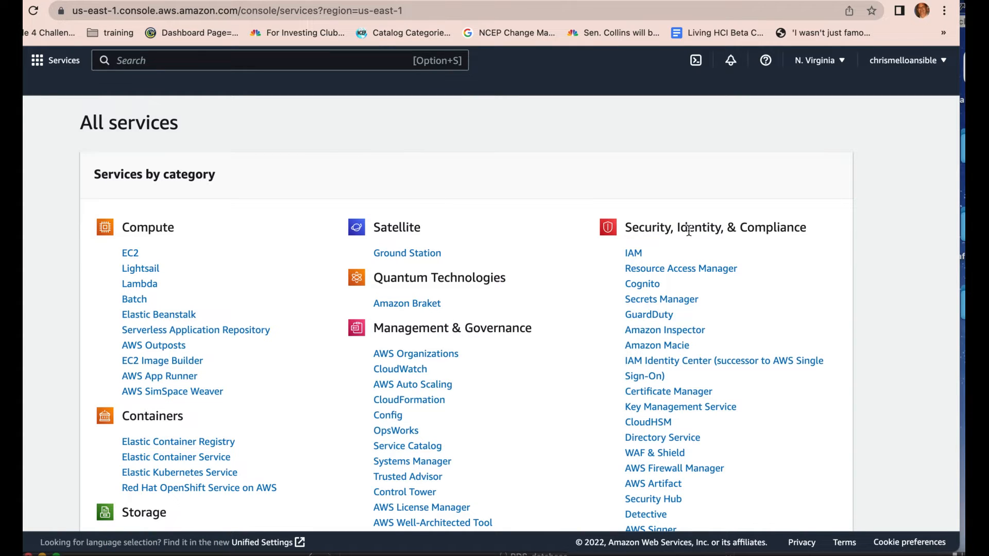
pyautogui.moveTo(644, 256)
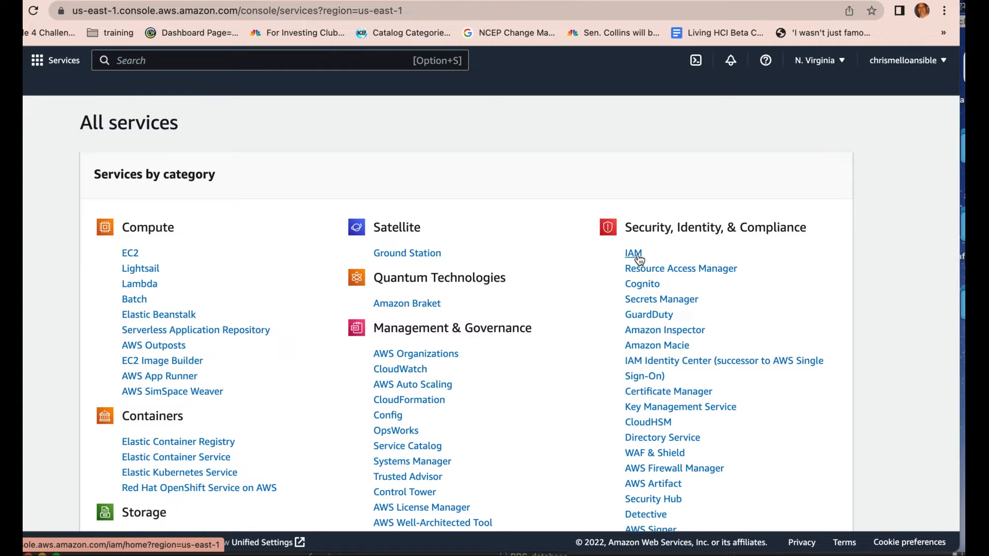
pyautogui.moveTo(496, 230)
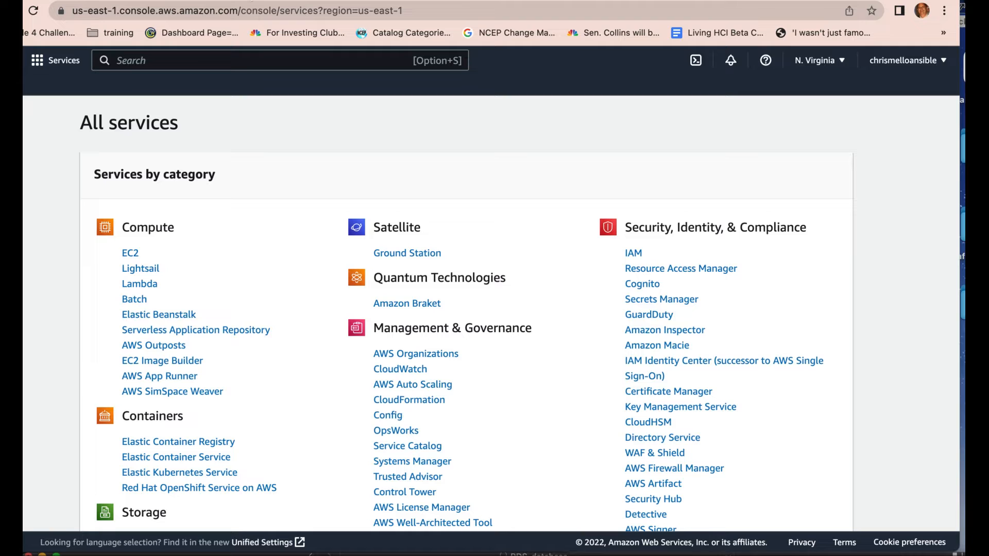
pyautogui.click(633, 253)
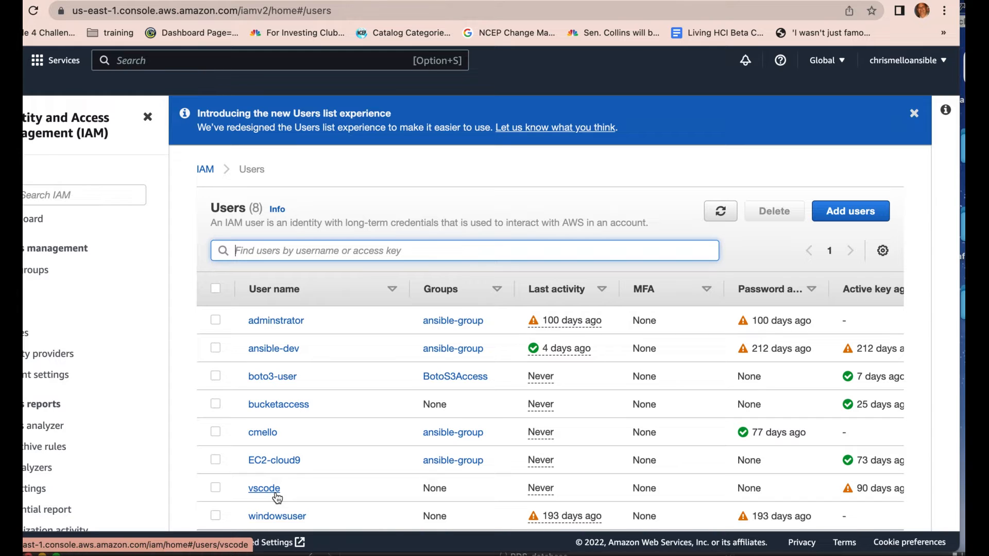
pyautogui.moveTo(850, 211)
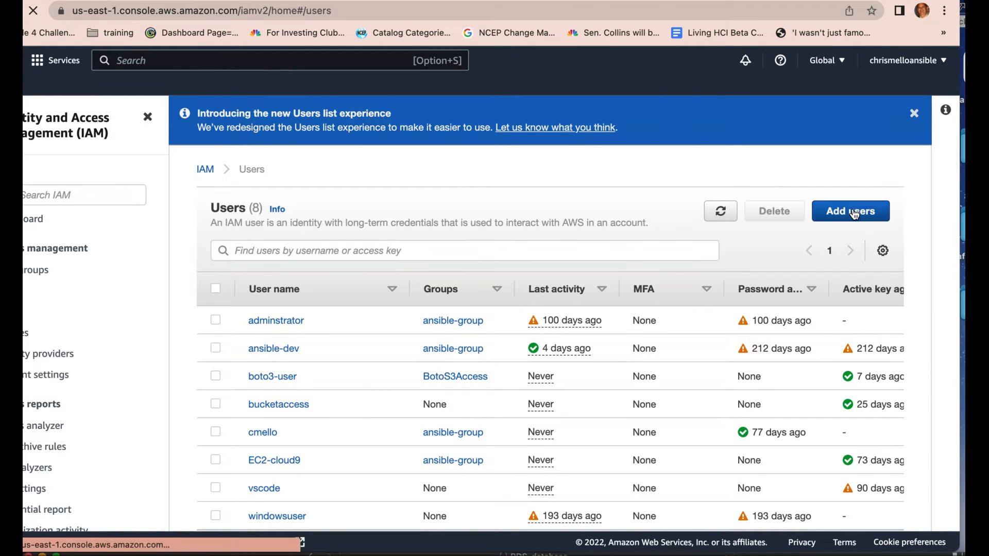
# Add IAM user vscode2 with programmatic access and continue to permissions.
pyautogui.click(850, 210)
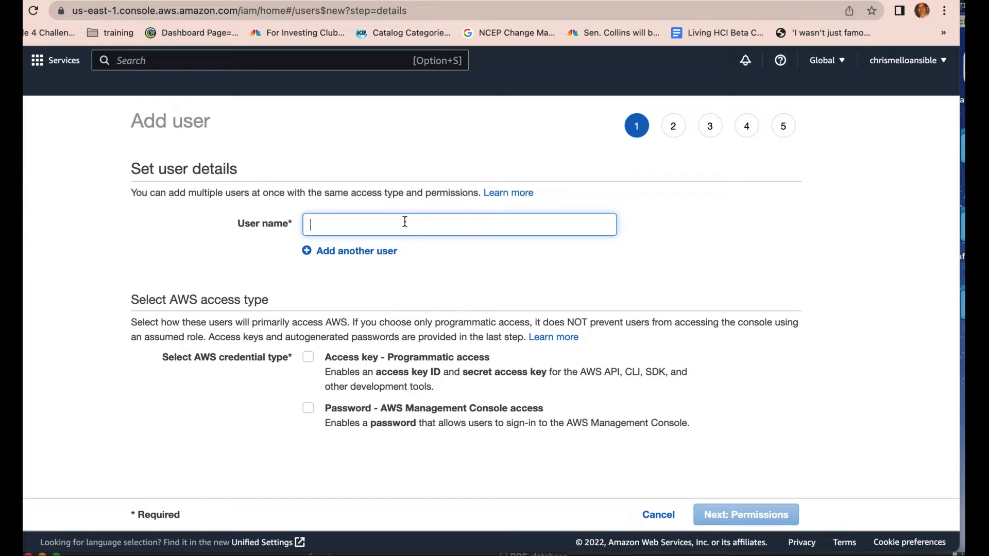
pyautogui.write('dv')
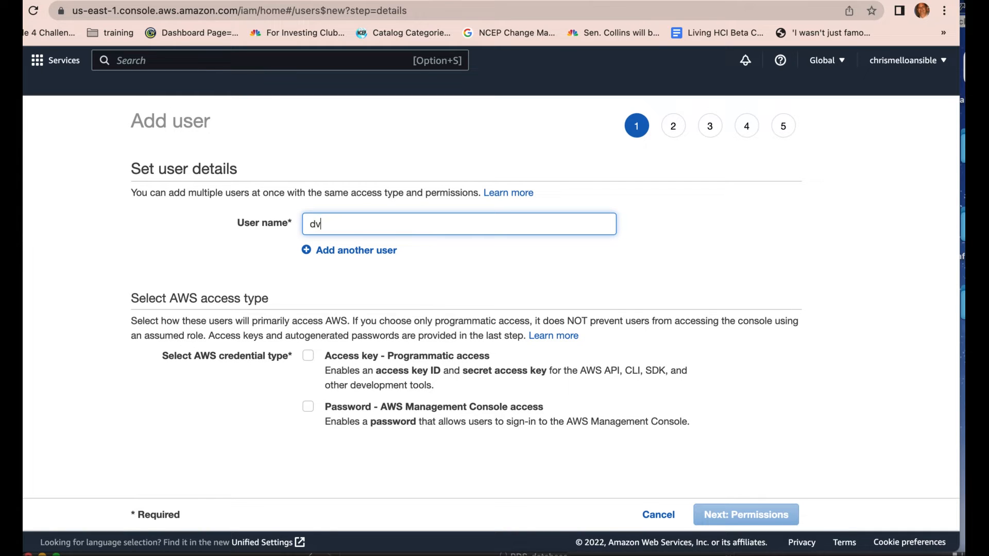
pyautogui.press('Backspace')
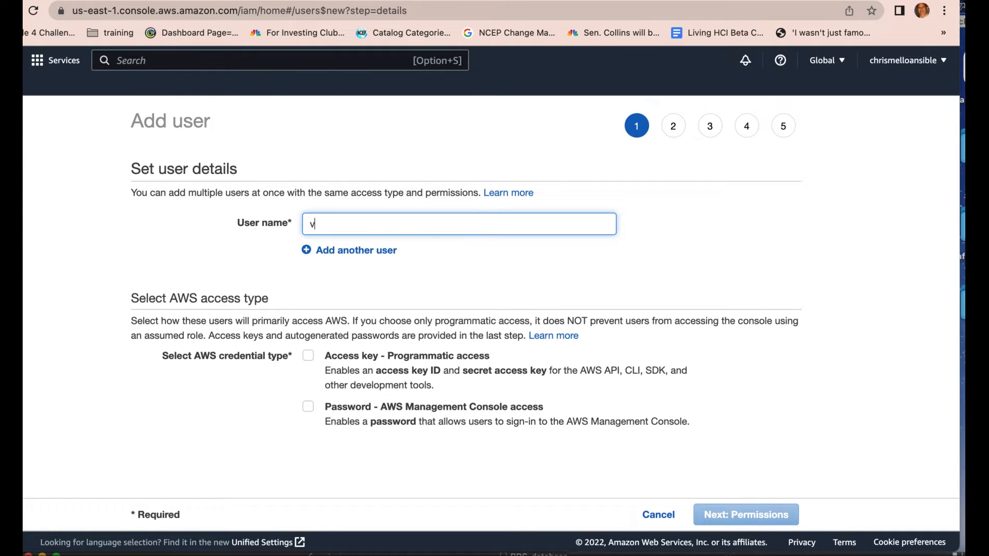
pyautogui.write('scode2')
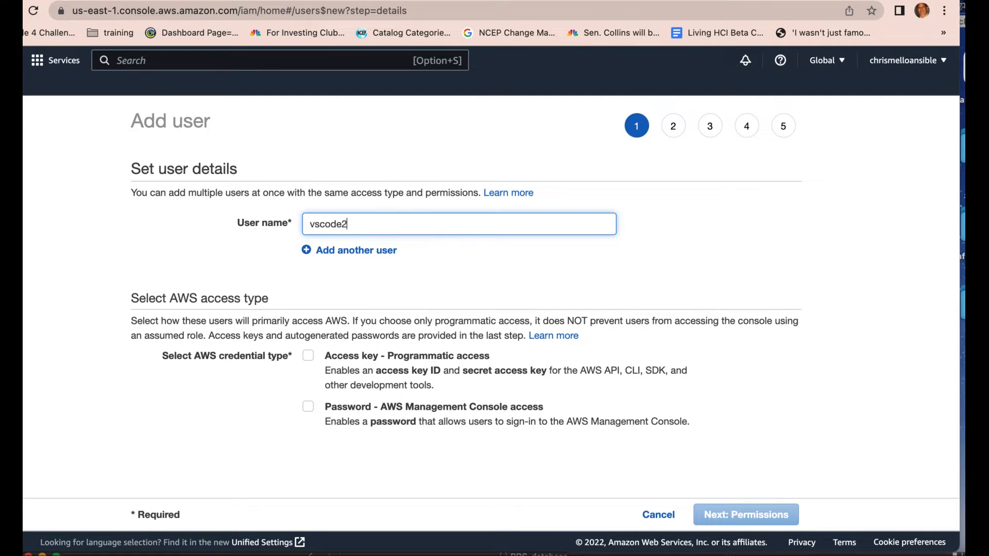
pyautogui.moveTo(603, 486)
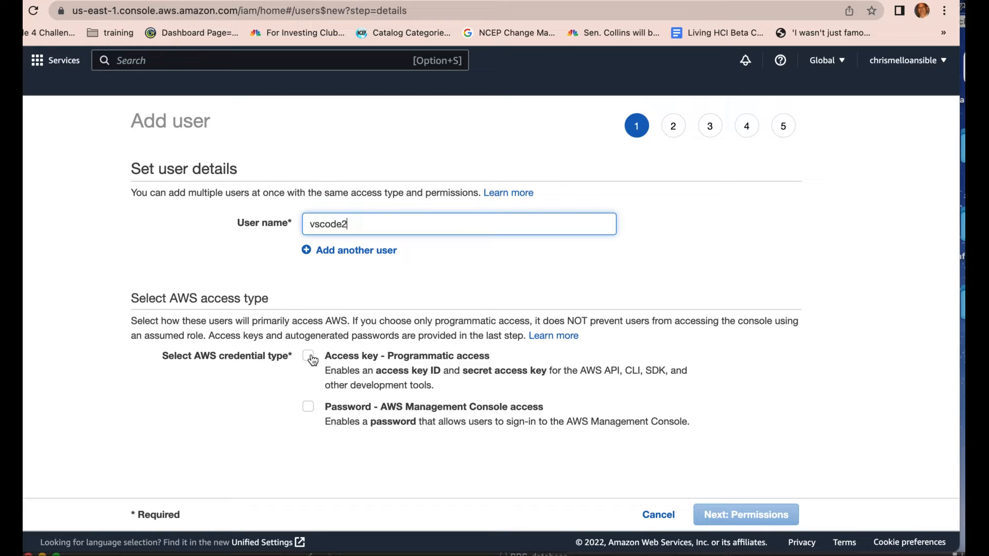
pyautogui.click(308, 355)
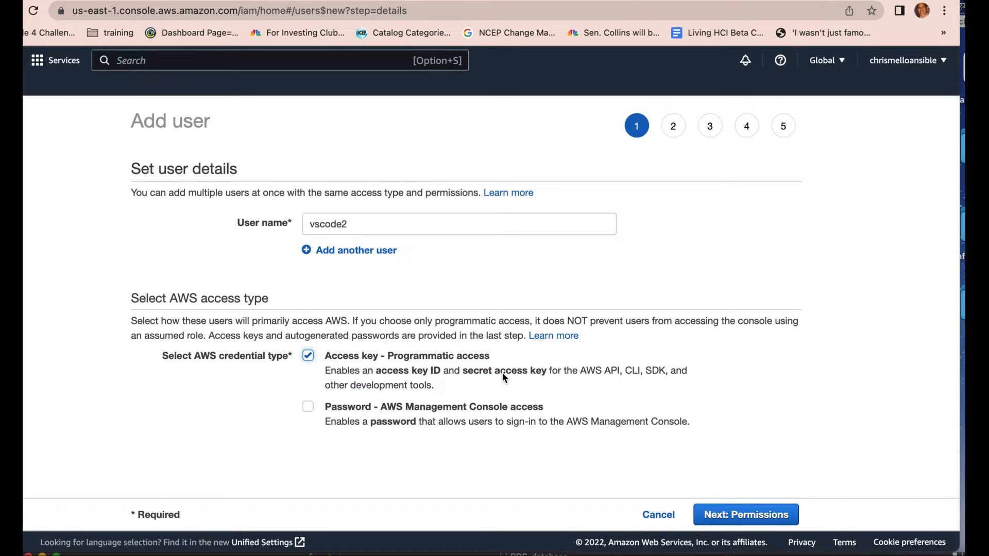
pyautogui.moveTo(741, 501)
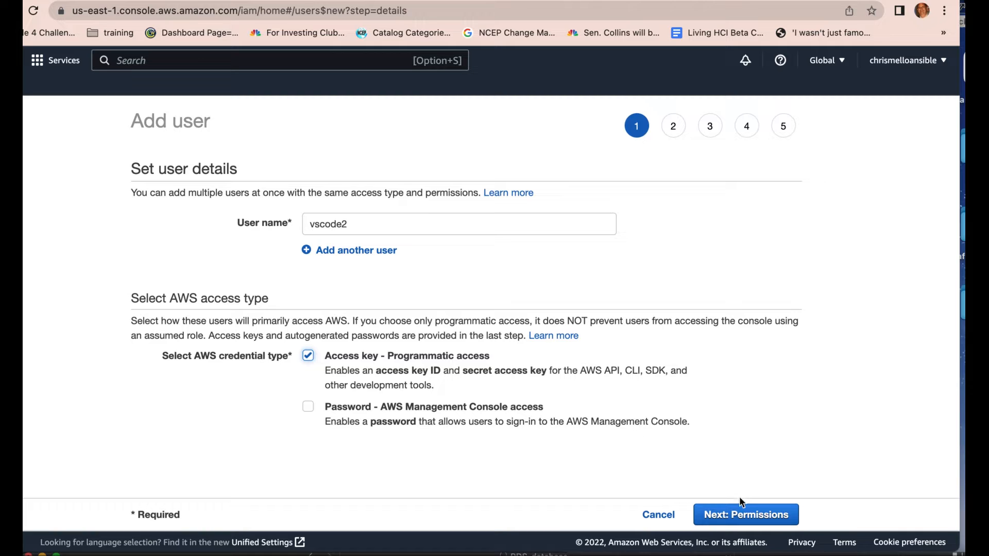
pyautogui.click(745, 514)
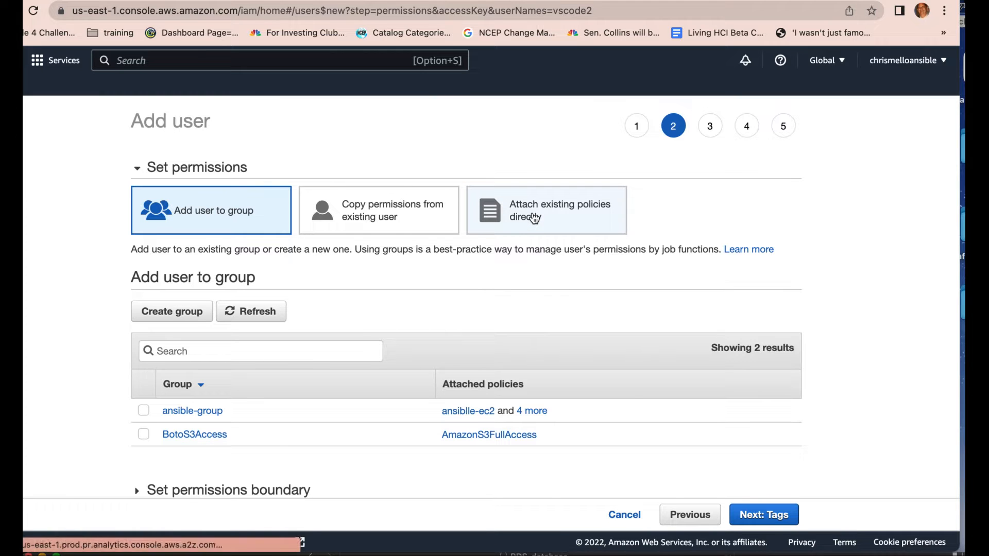
# Attach AdministratorAccess directly to vscode2, skip tags, and create the user.
pyautogui.click(546, 210)
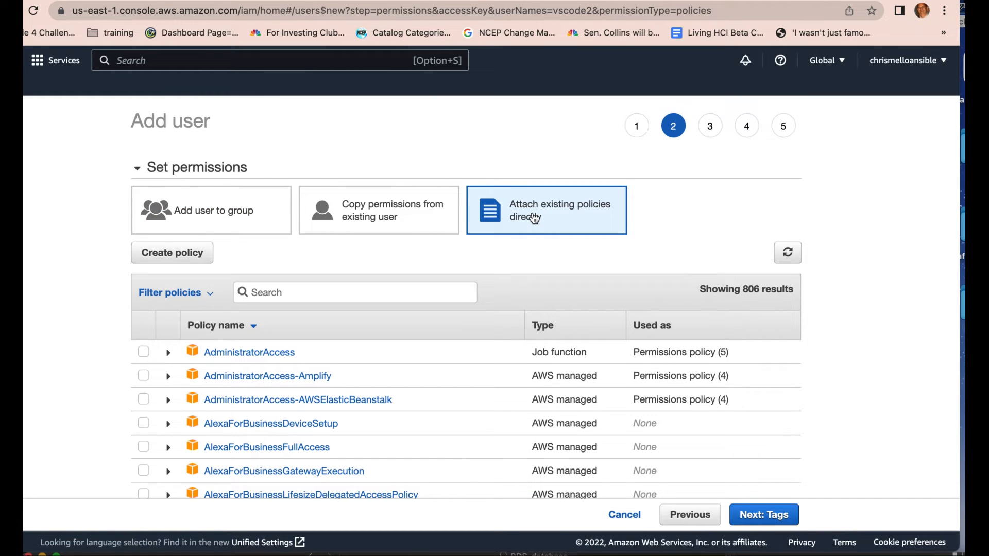
pyautogui.moveTo(147, 356)
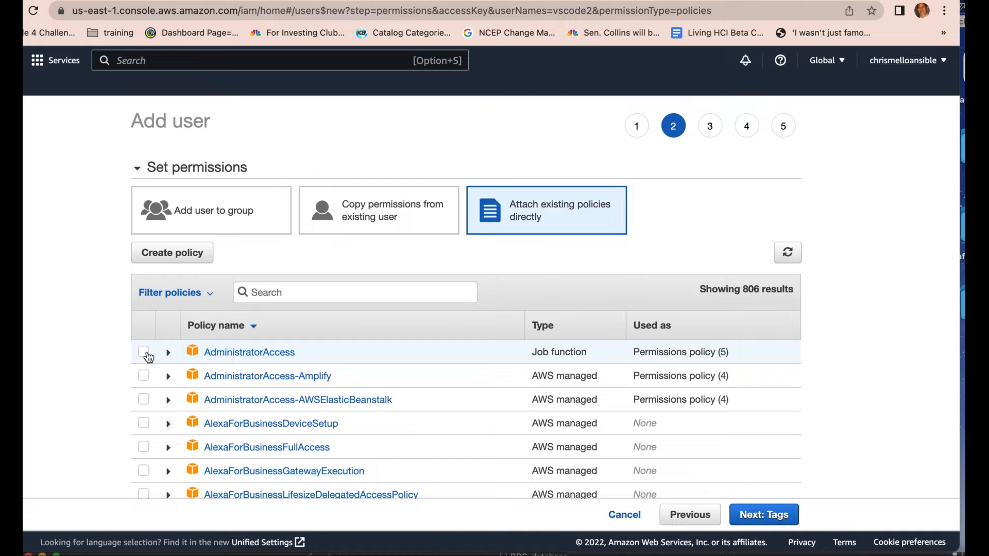
pyautogui.click(143, 352)
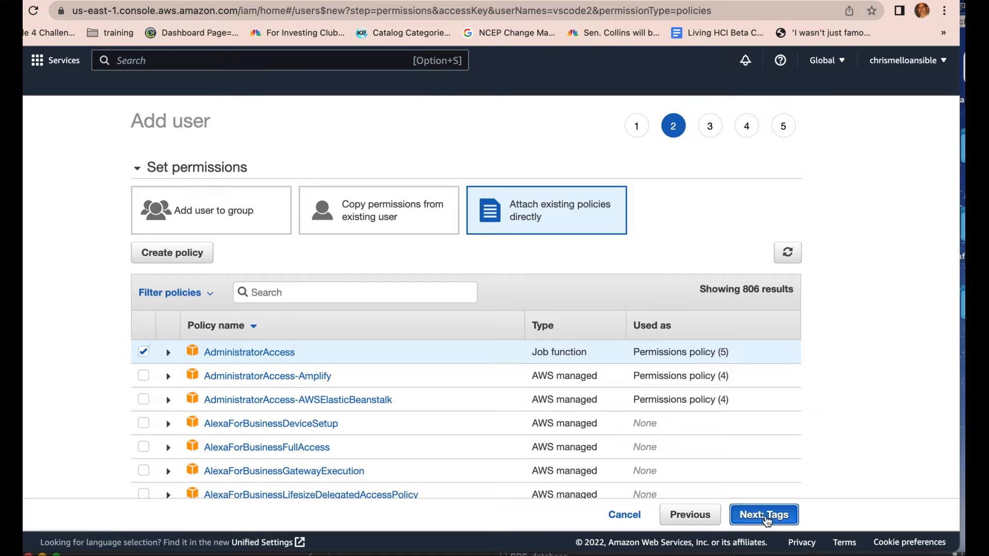
pyautogui.click(764, 515)
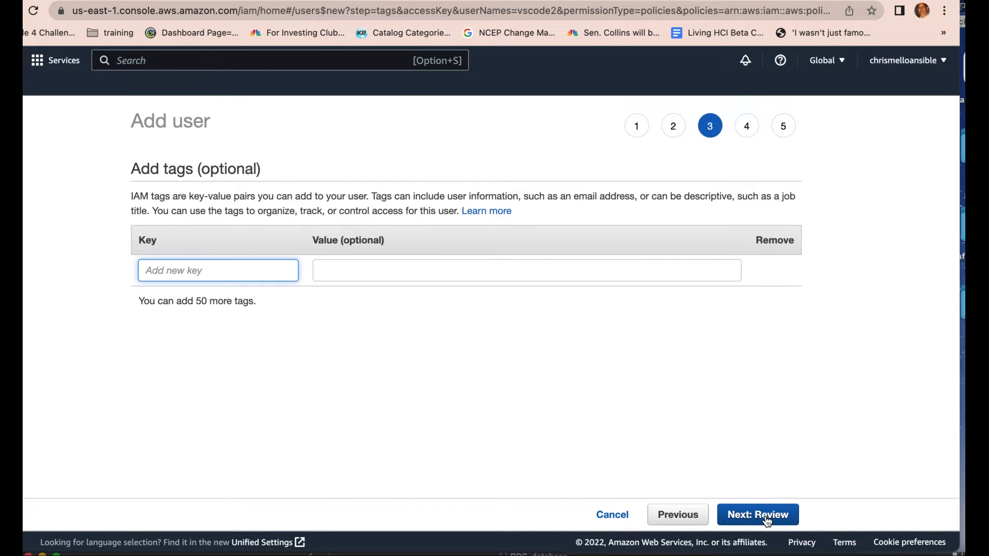
pyautogui.click(757, 514)
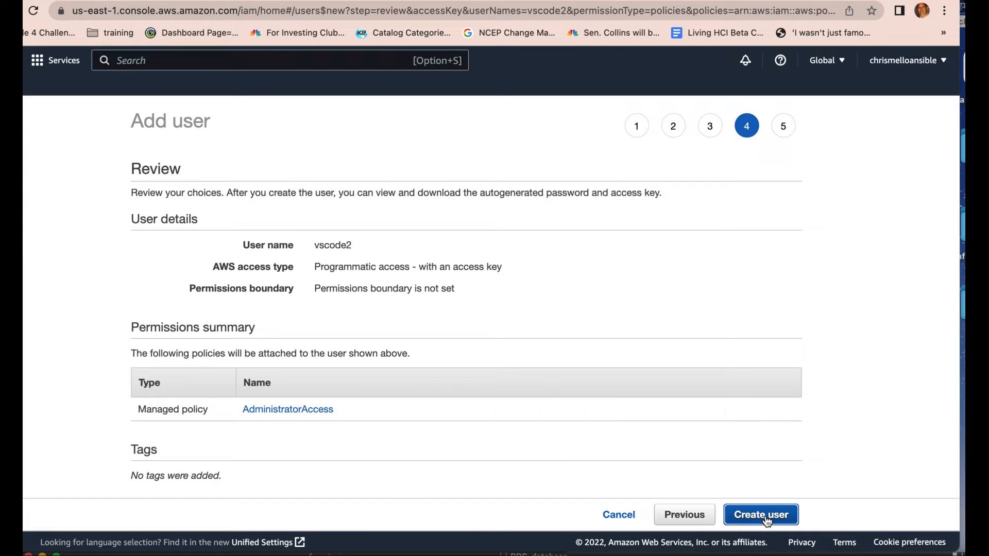
pyautogui.click(760, 515)
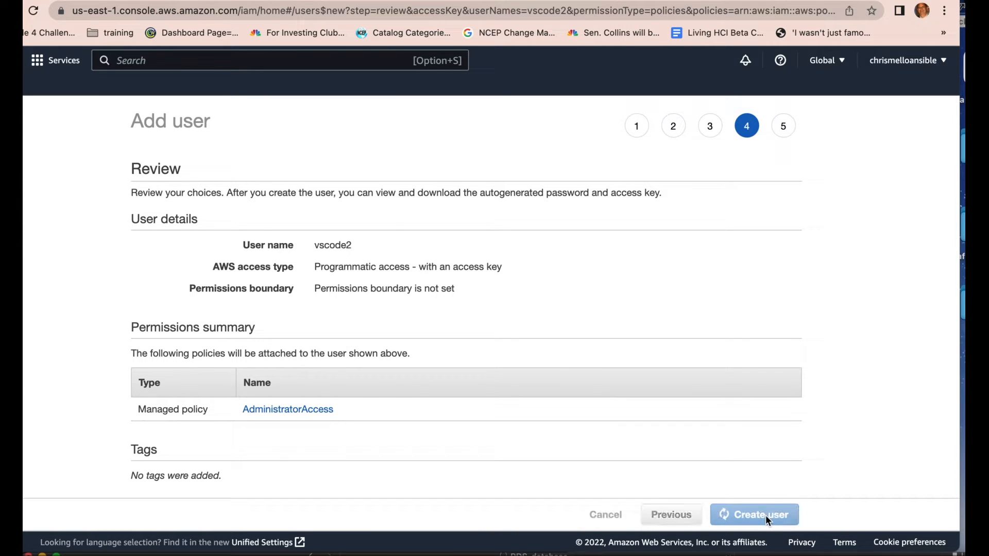
pyautogui.click(754, 514)
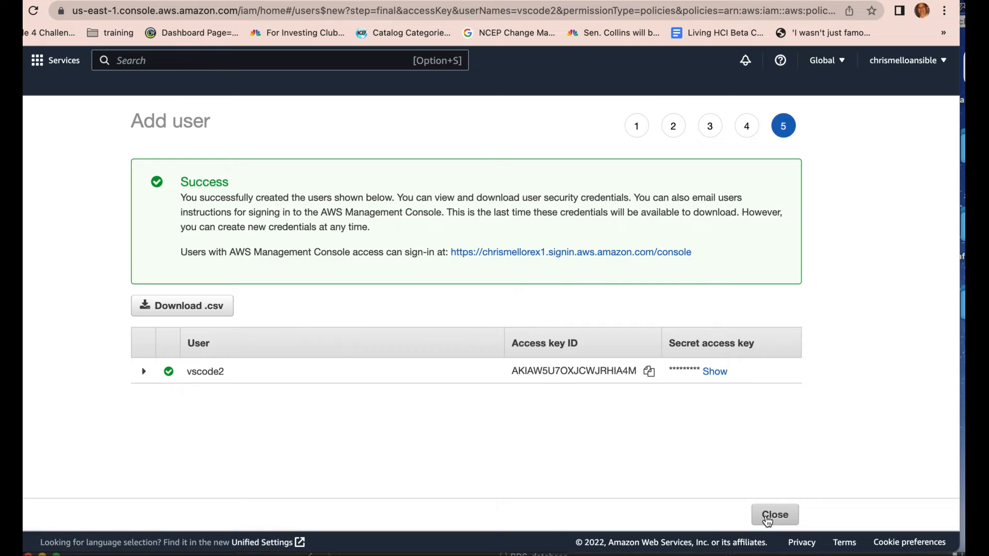
# Show vscode2's secret access key and download its credentials .csv.
pyautogui.click(714, 371)
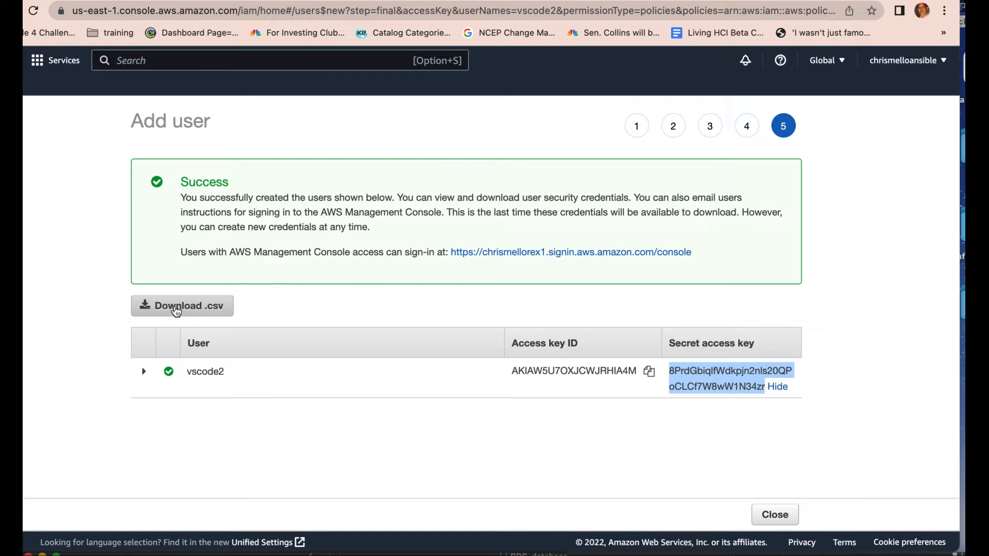
pyautogui.click(181, 306)
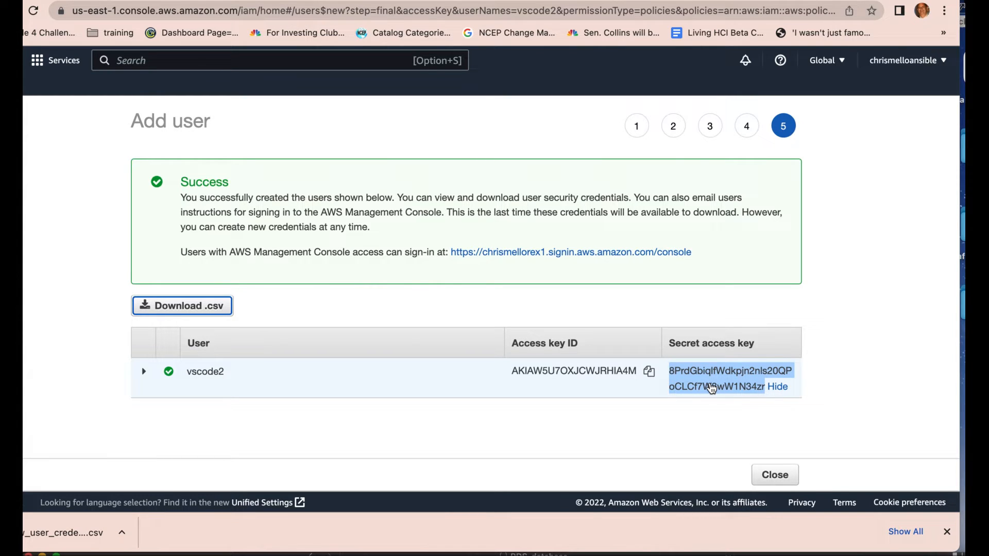
pyautogui.moveTo(716, 350)
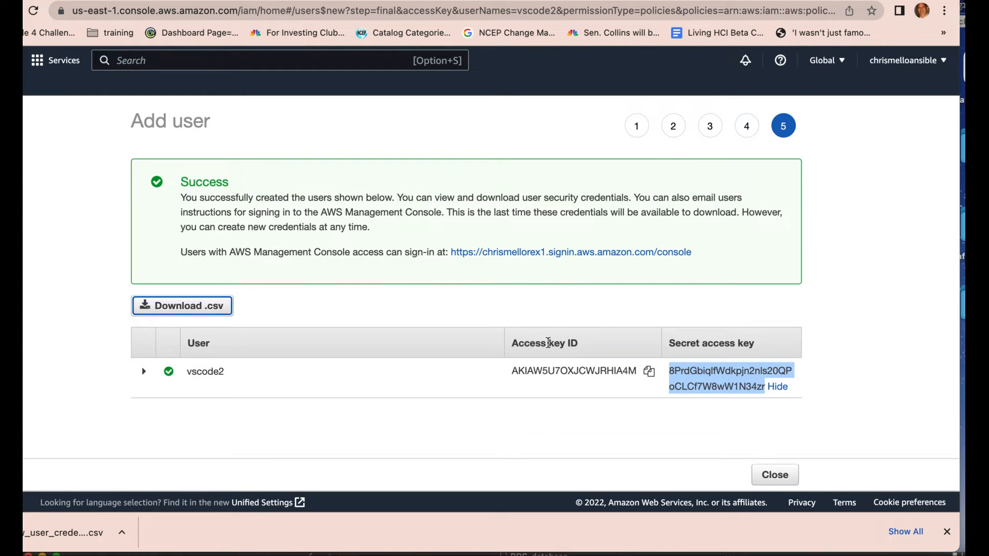
pyautogui.moveTo(708, 286)
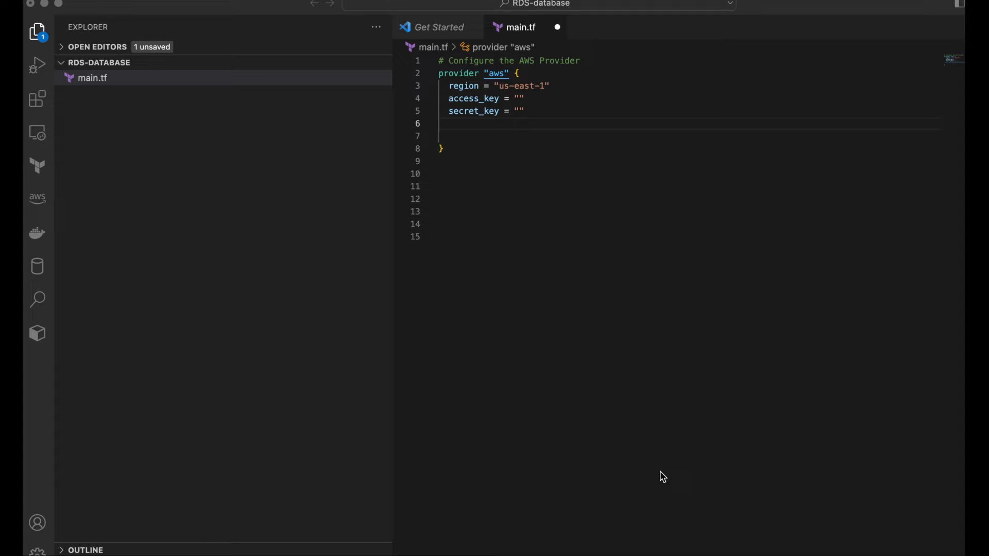
# Paste vscode2's access key and secret key into main.tf's provider block.
pyautogui.click(524, 86)
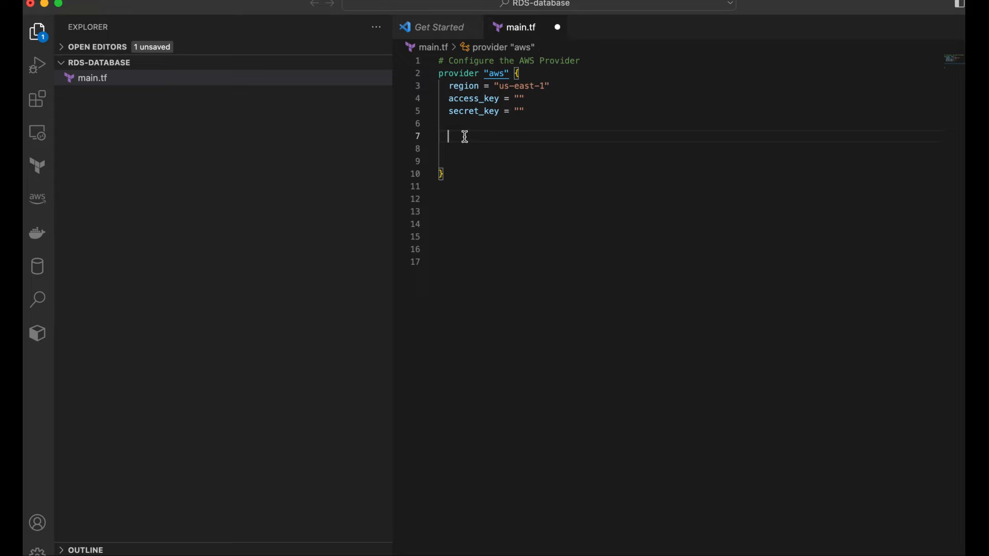
pyautogui.rightClick(464, 137)
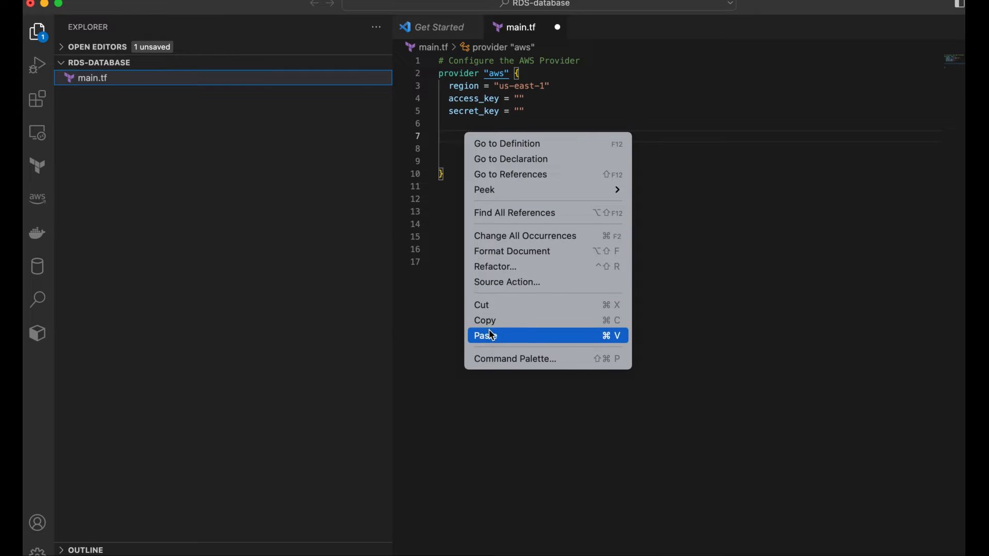
pyautogui.click(485, 334)
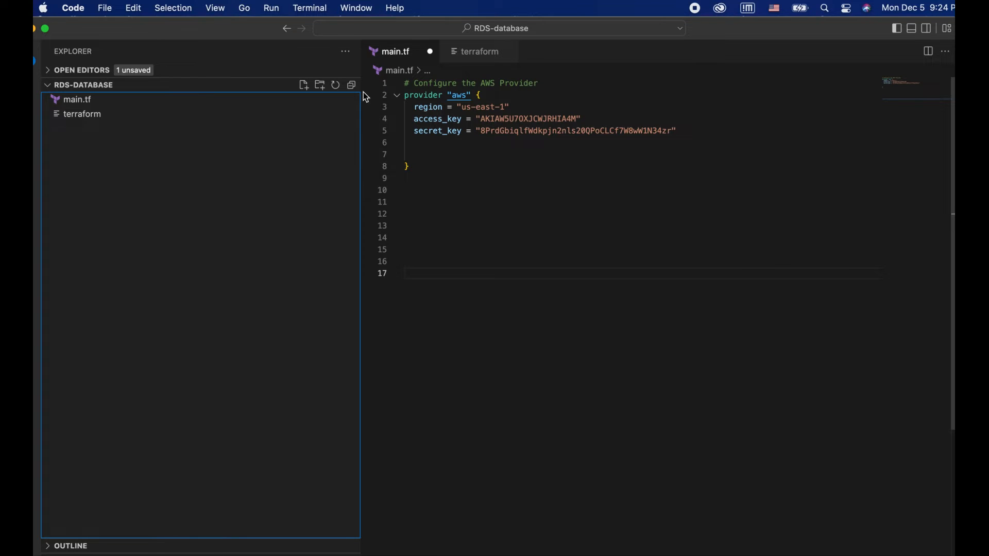
# Open a new integrated terminal from the Terminal menu.
pyautogui.click(309, 7)
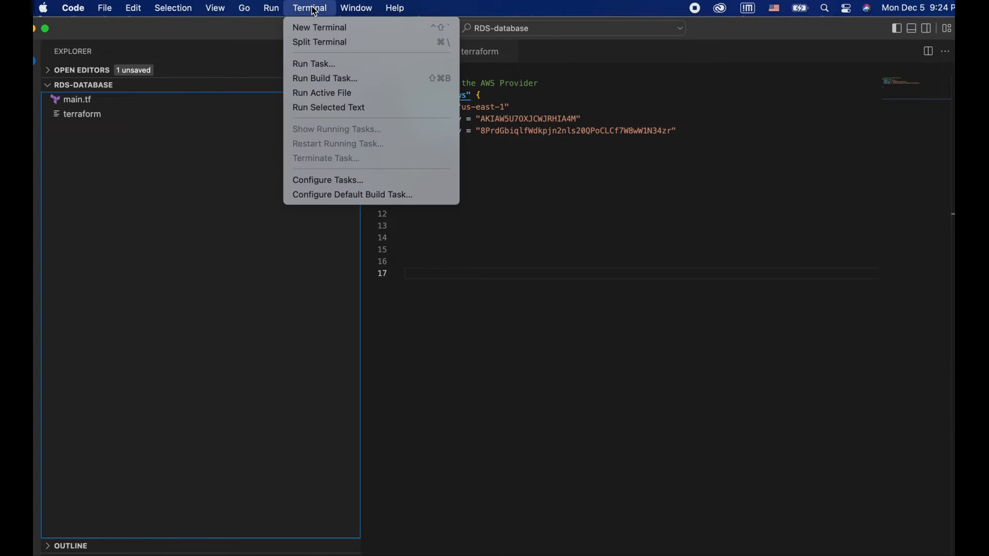
pyautogui.moveTo(319, 27)
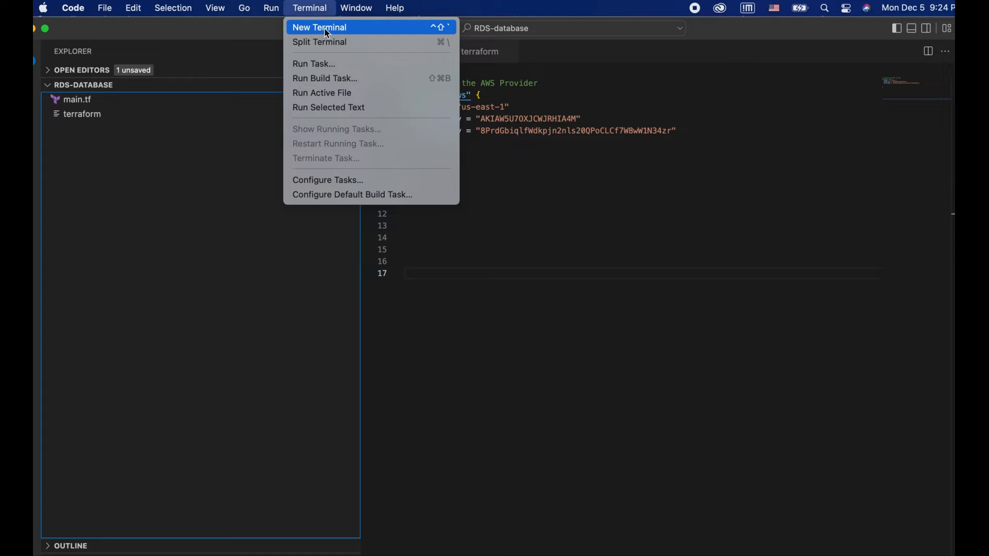
pyautogui.click(319, 27)
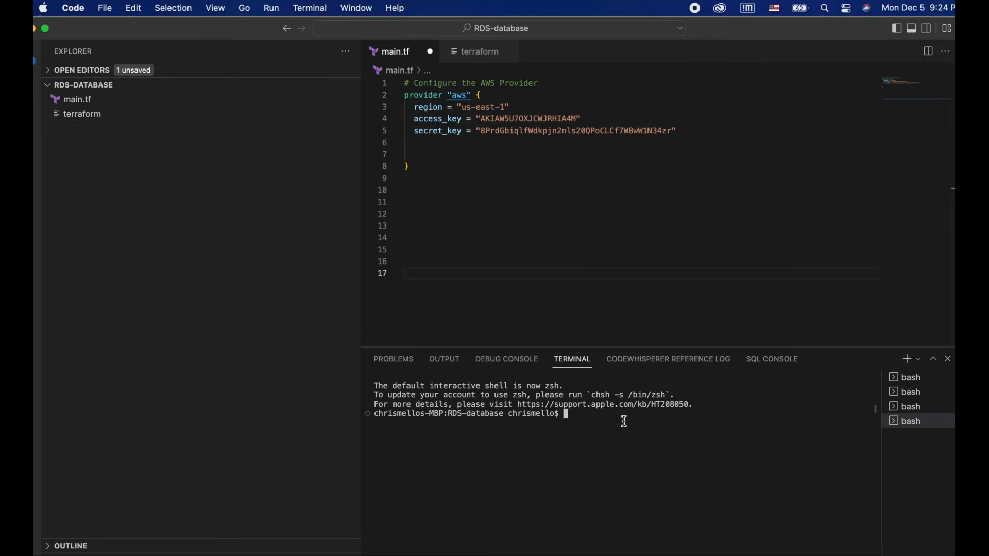
pyautogui.moveTo(685, 39)
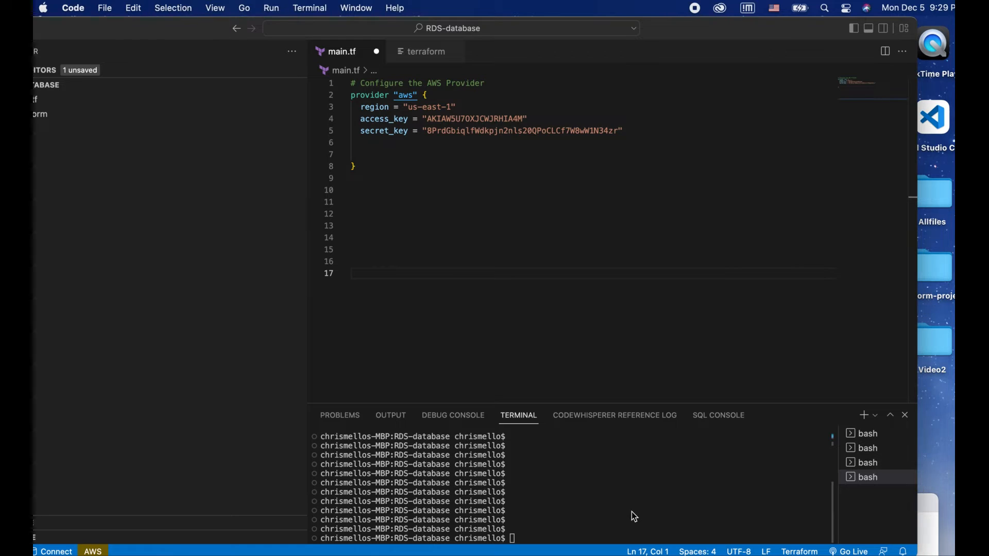
# Run terraform init in the RDS-database project's terminal.
pyautogui.write('terraform i')
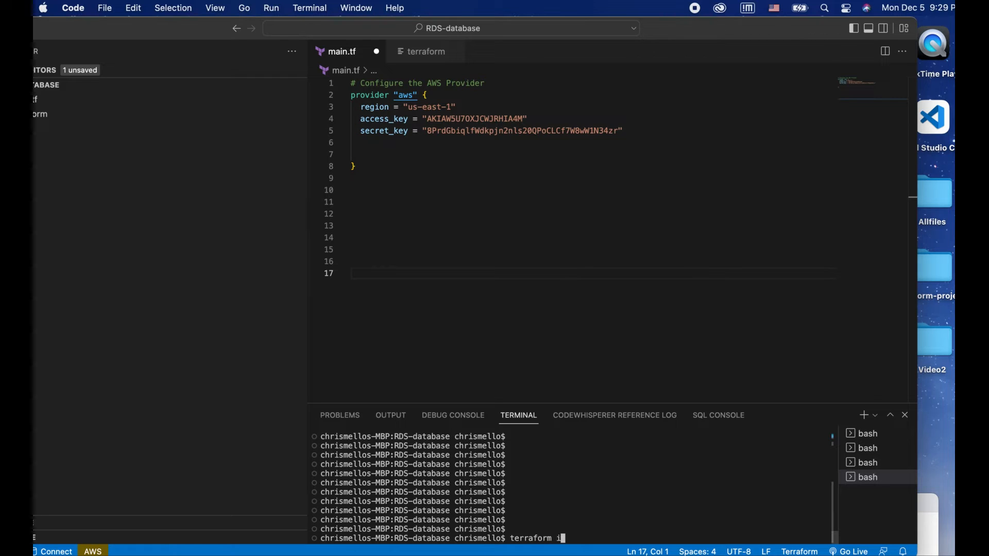
pyautogui.press('Enter')
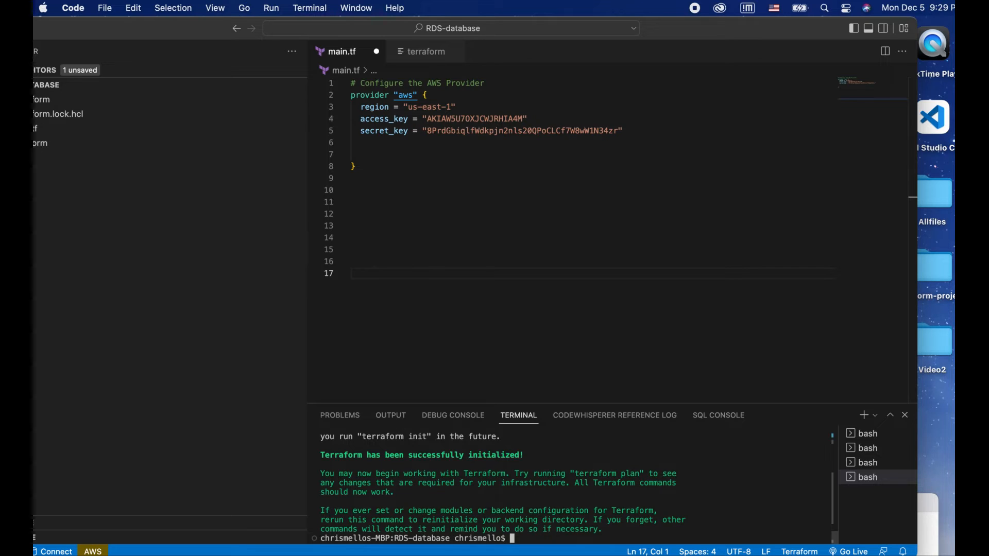
pyautogui.moveTo(727, 53)
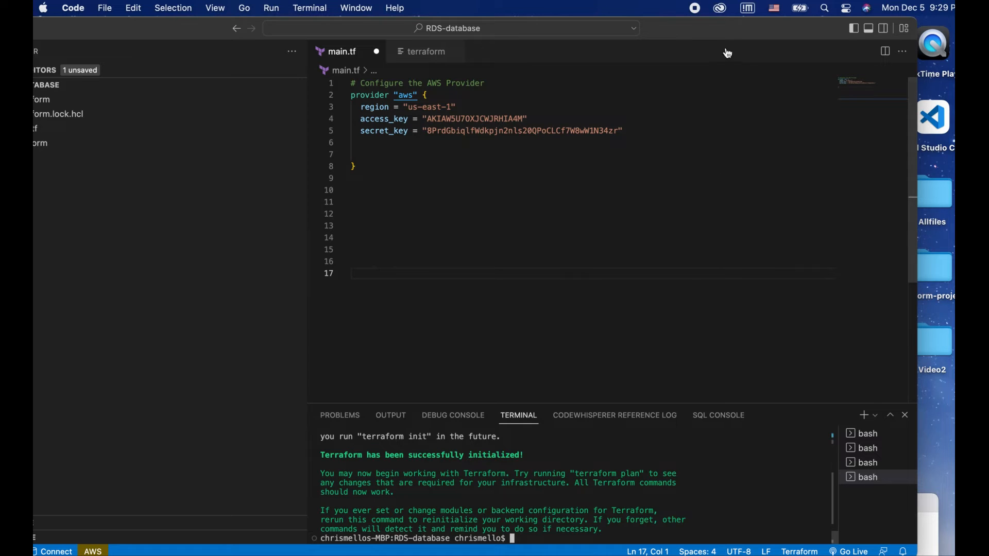
pyautogui.moveTo(696, 28)
pyautogui.write('resource "aws_db_instance" "default" {')
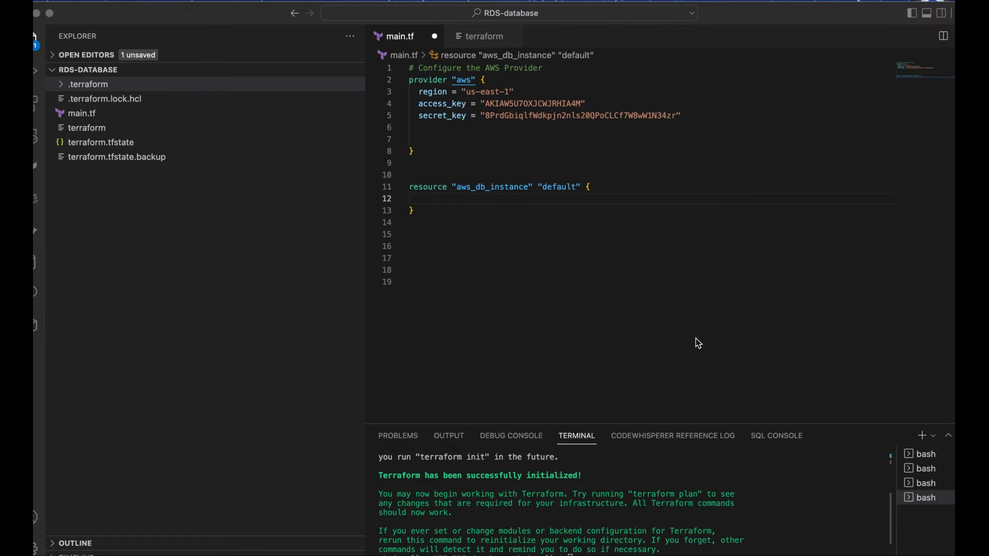
pyautogui.moveTo(603, 192)
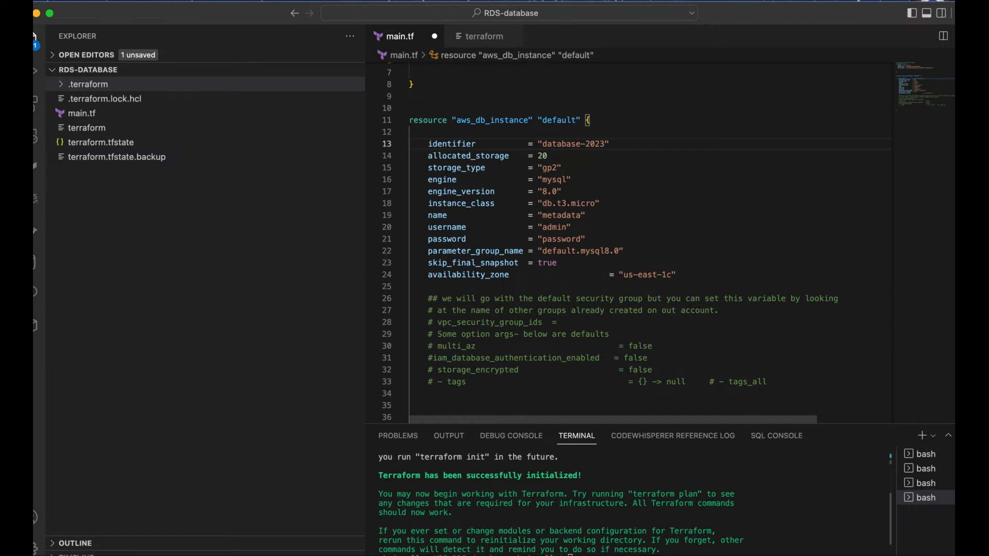
pyautogui.doubleClick(451, 144)
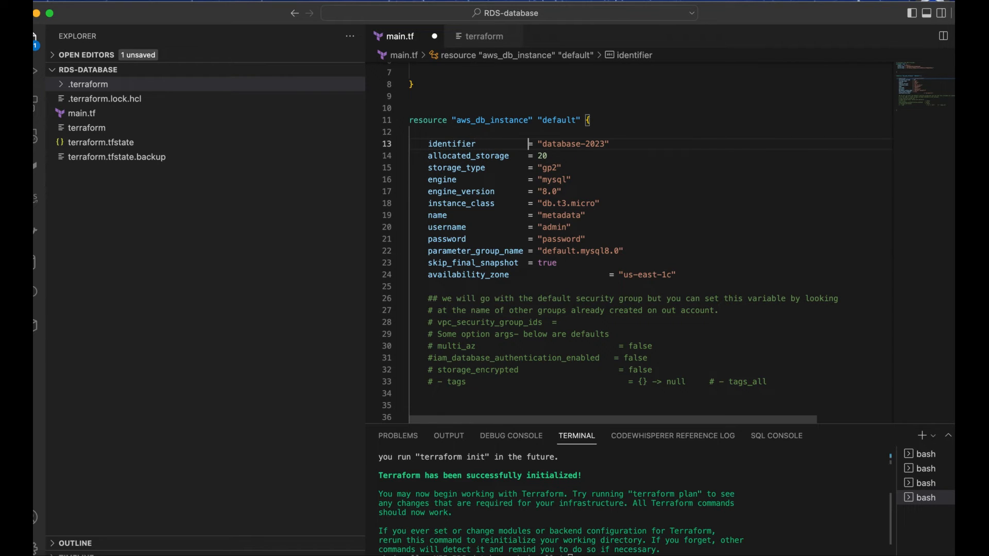
pyautogui.doubleClick(591, 144)
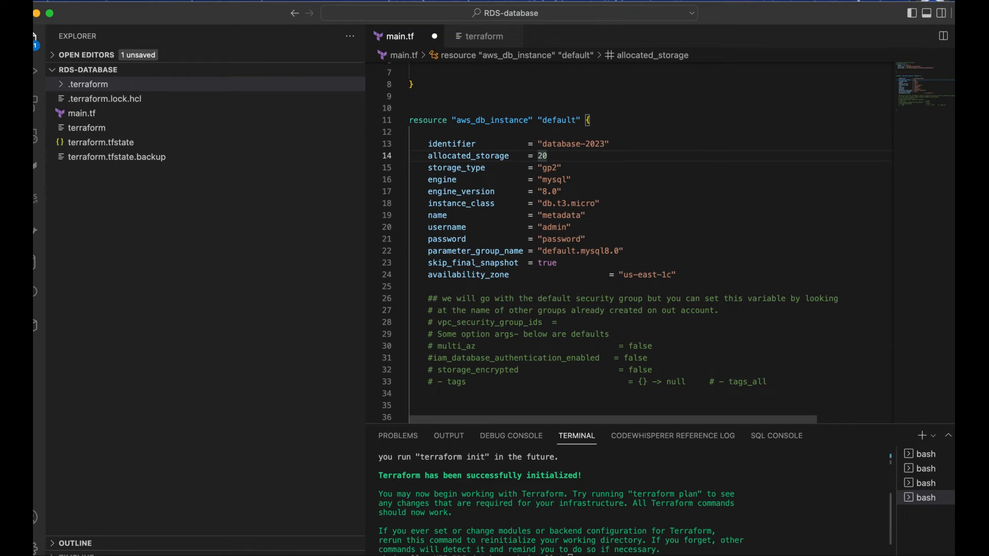
pyautogui.click(560, 167)
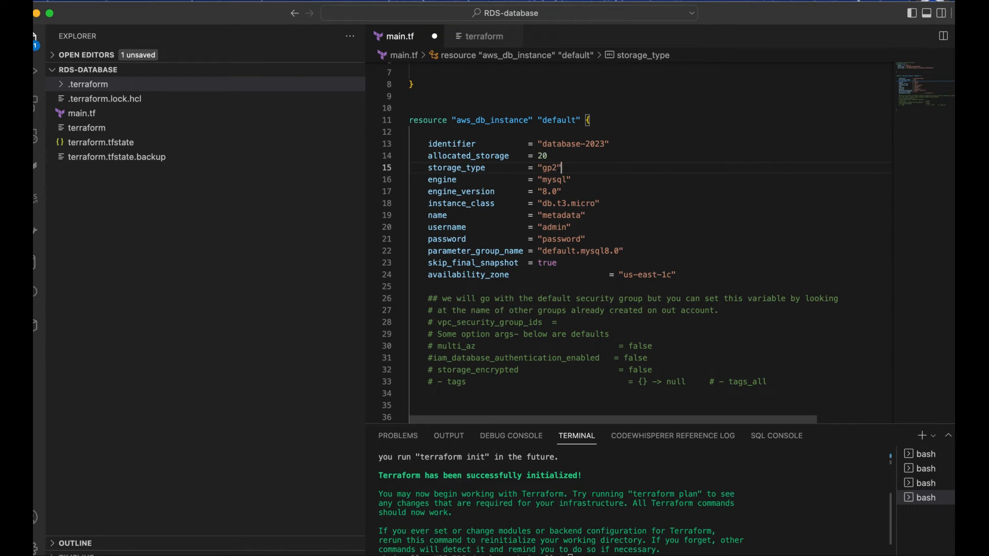
pyautogui.click(559, 191)
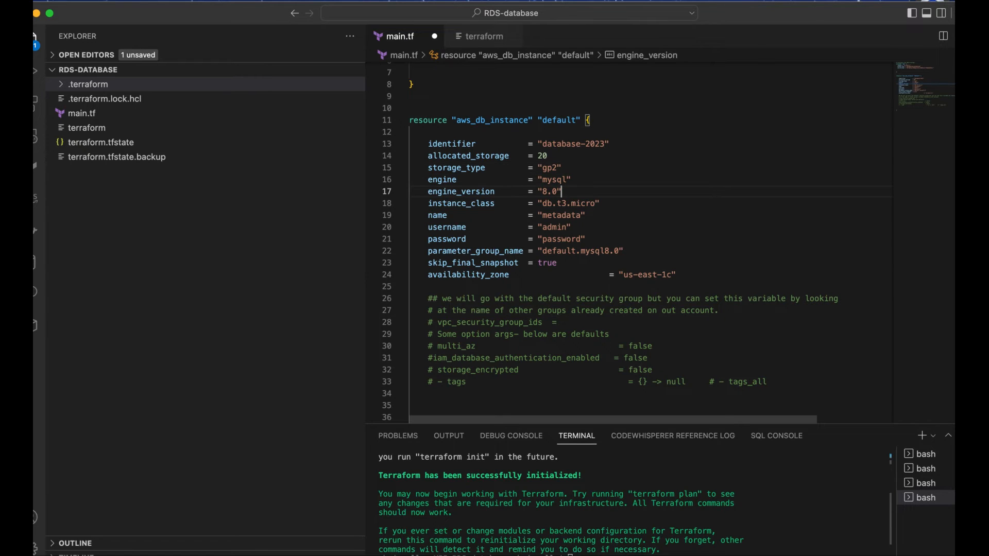
pyautogui.click(547, 215)
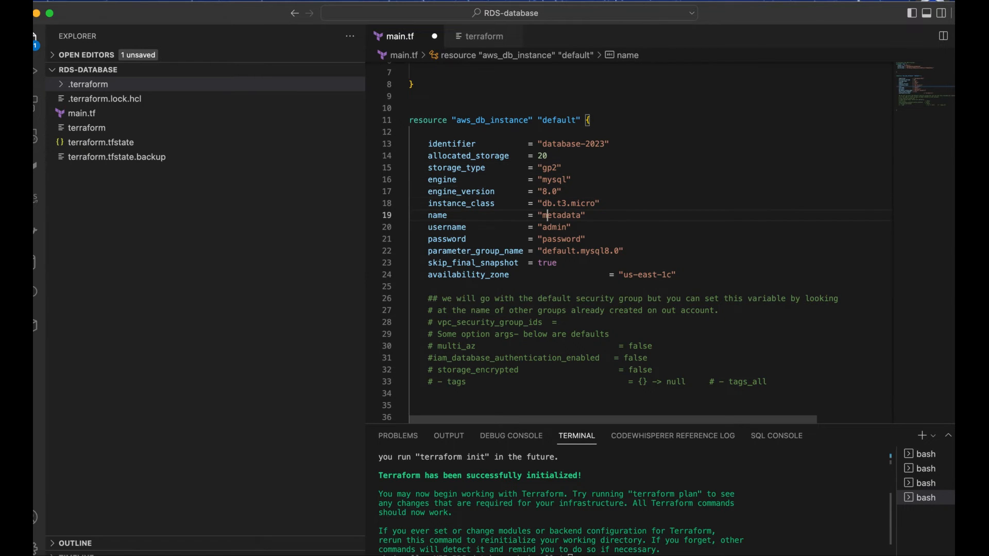
pyautogui.doubleClick(559, 215)
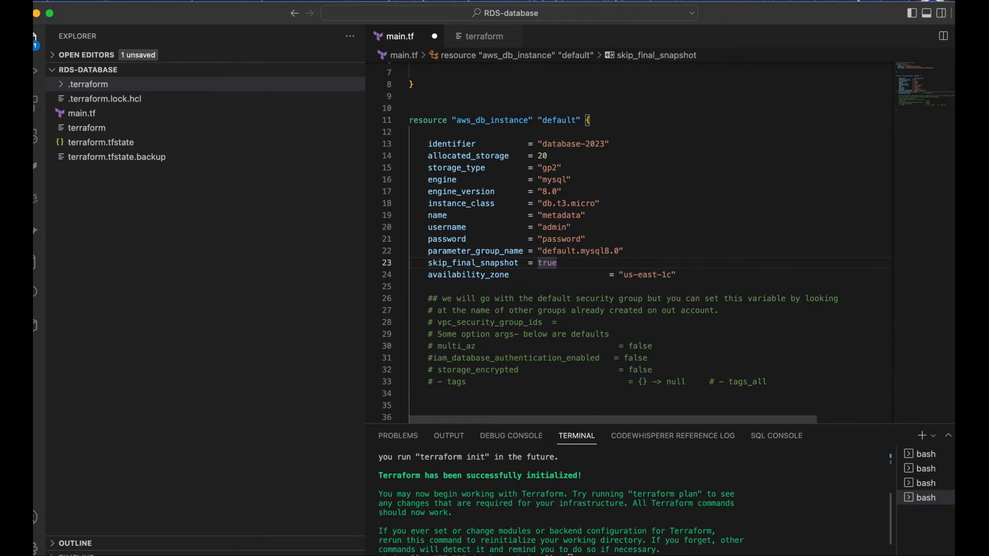
pyautogui.click(547, 334)
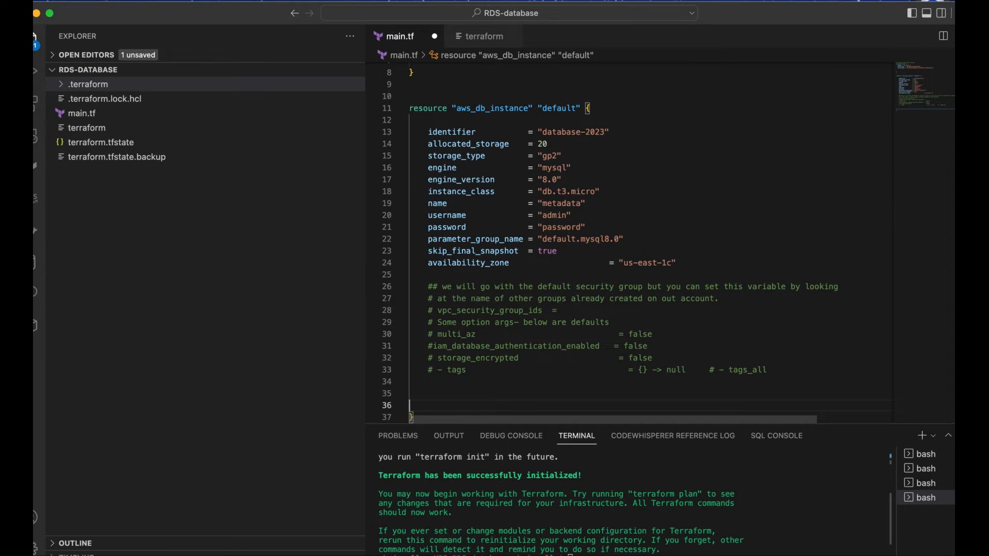
pyautogui.moveTo(694, 164)
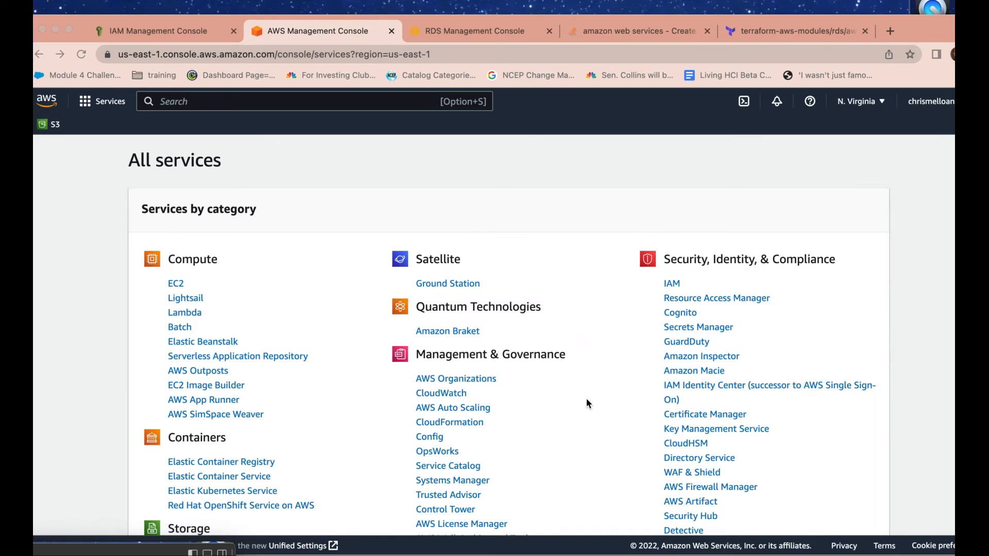
pyautogui.moveTo(275, 162)
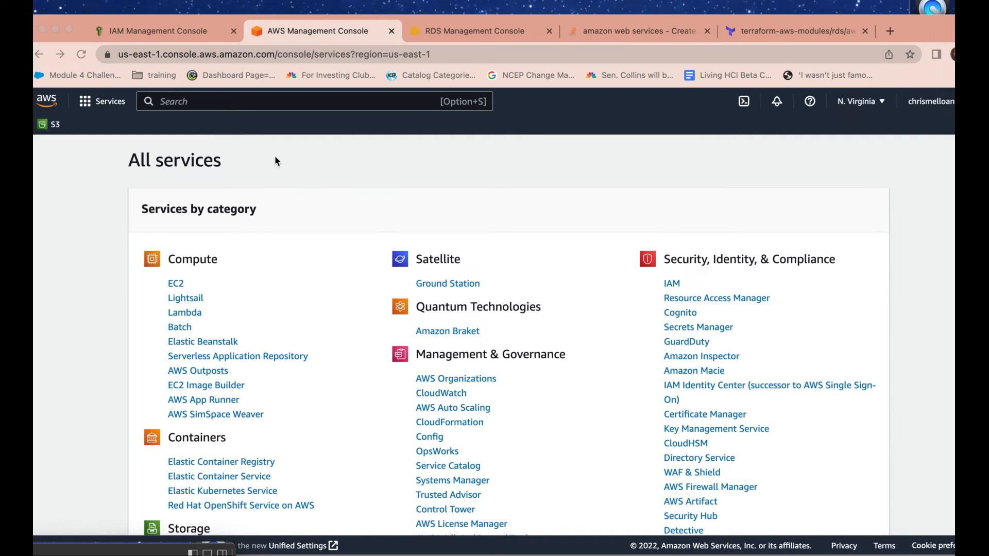
pyautogui.moveTo(110, 101)
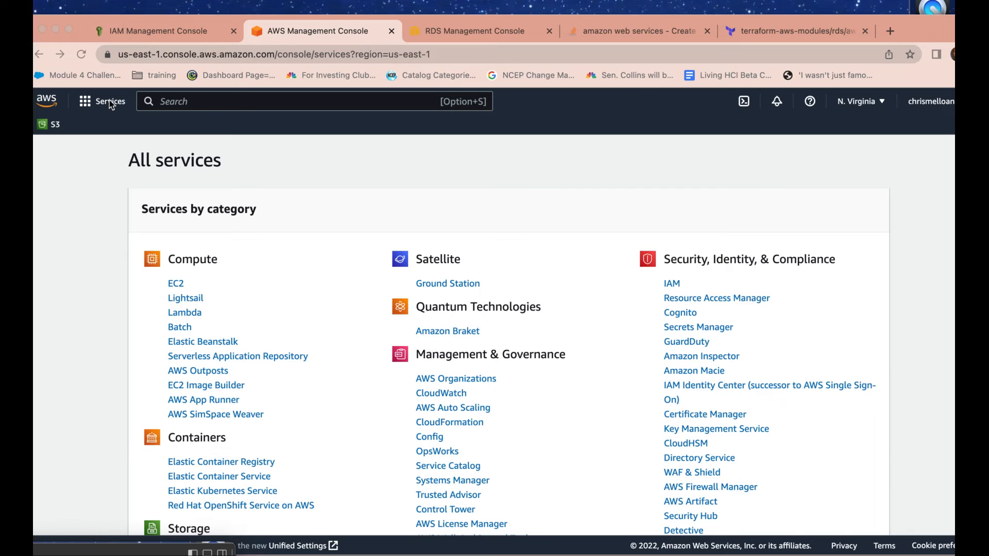
# Open the RDS service from the AWS Management Console's Services menu.
pyautogui.click(314, 101)
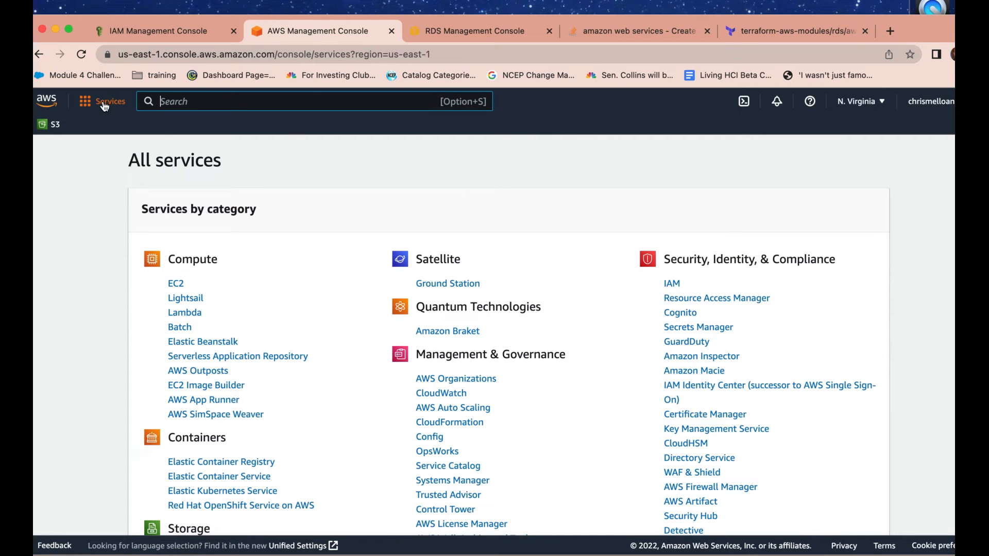
pyautogui.click(110, 101)
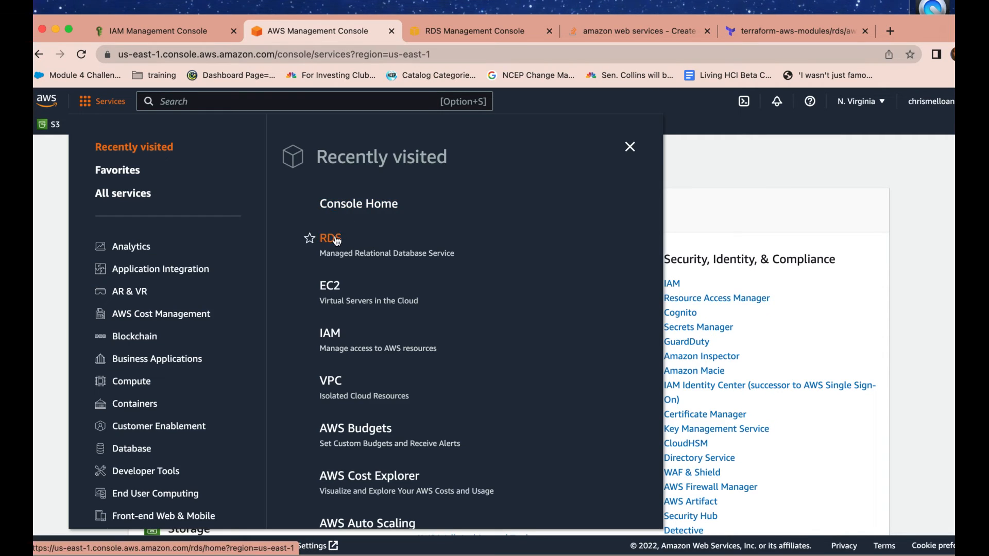
pyautogui.click(330, 238)
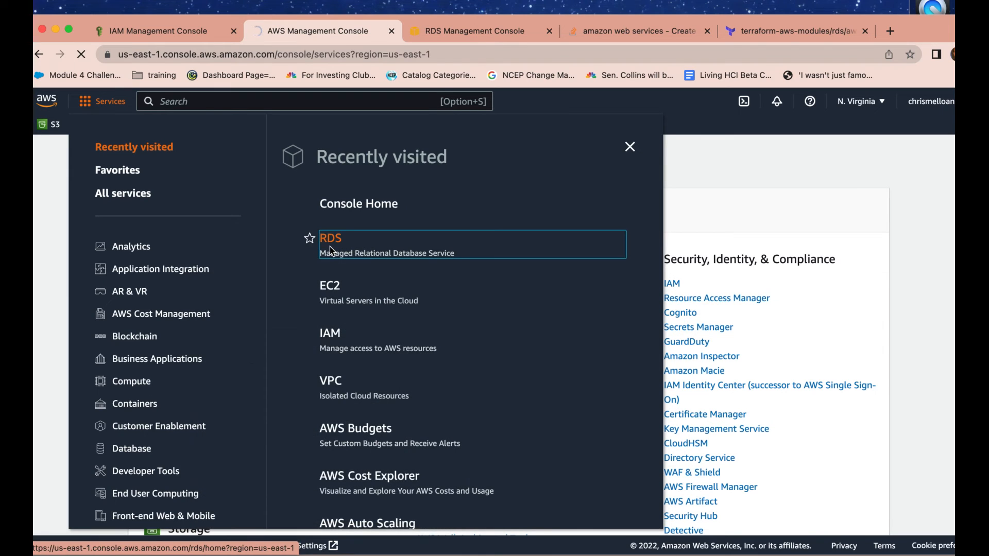
pyautogui.click(331, 237)
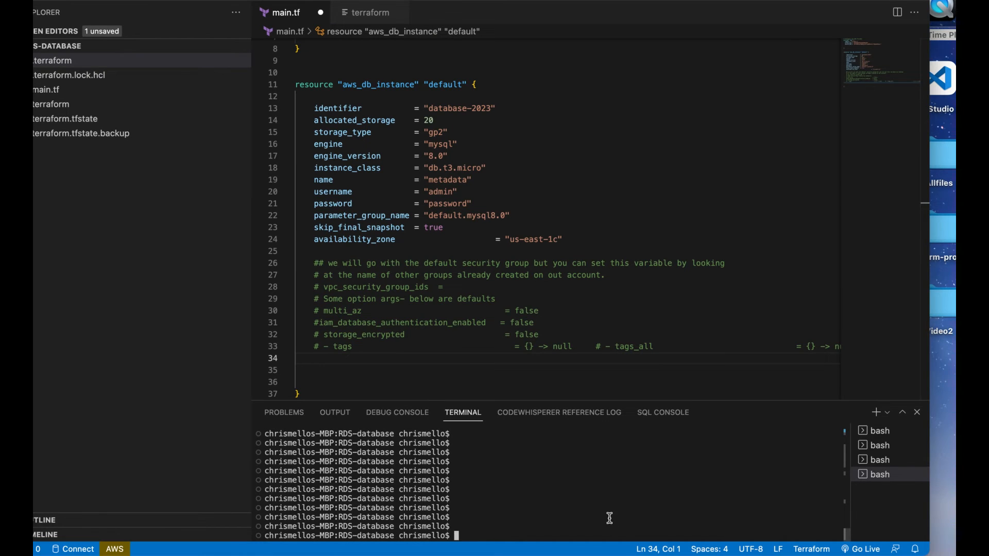
# Run terraform plan to preview the database instance changes.
pyautogui.write('terraform plan')
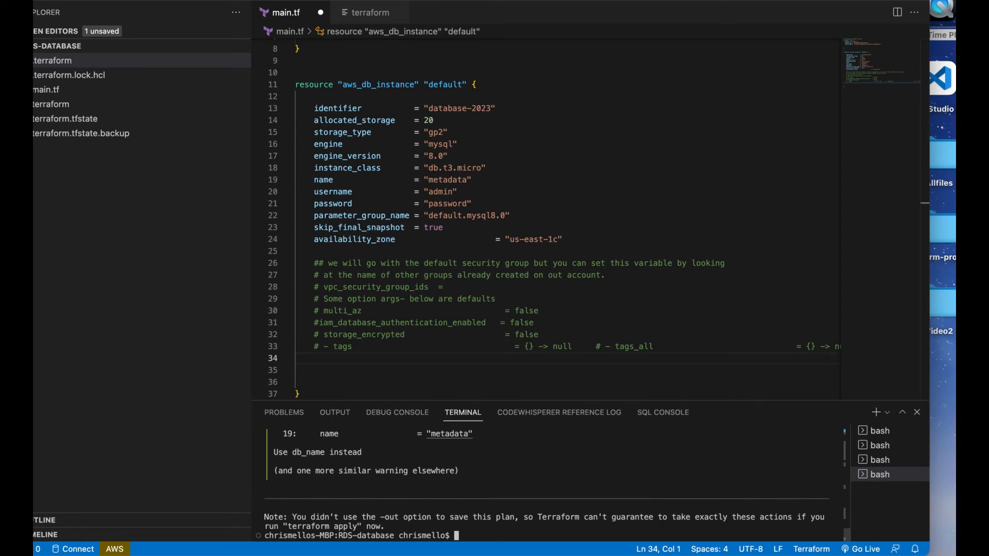
# Run terraform apply until it prompts for a yes confirmation.
pyautogui.write('terraform plan')
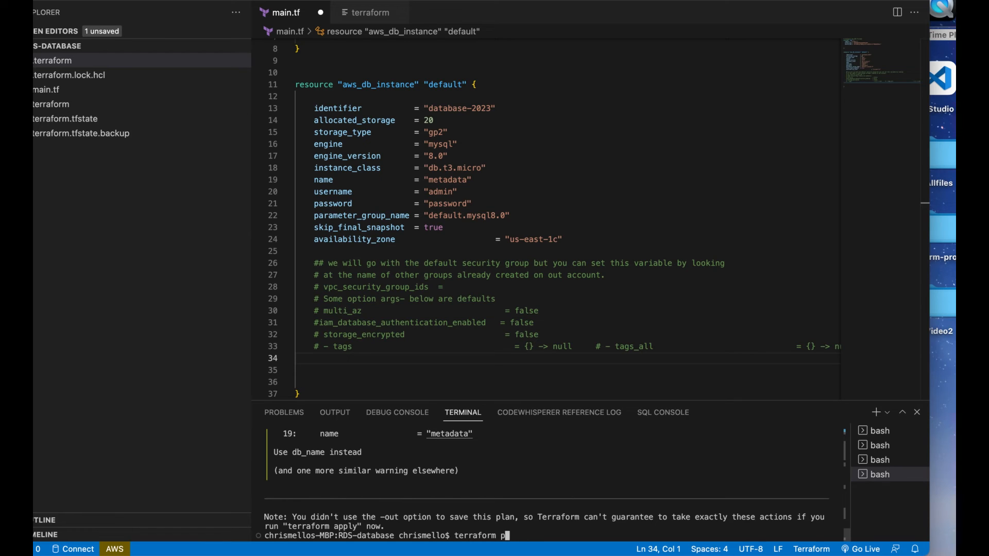
pyautogui.write('a')
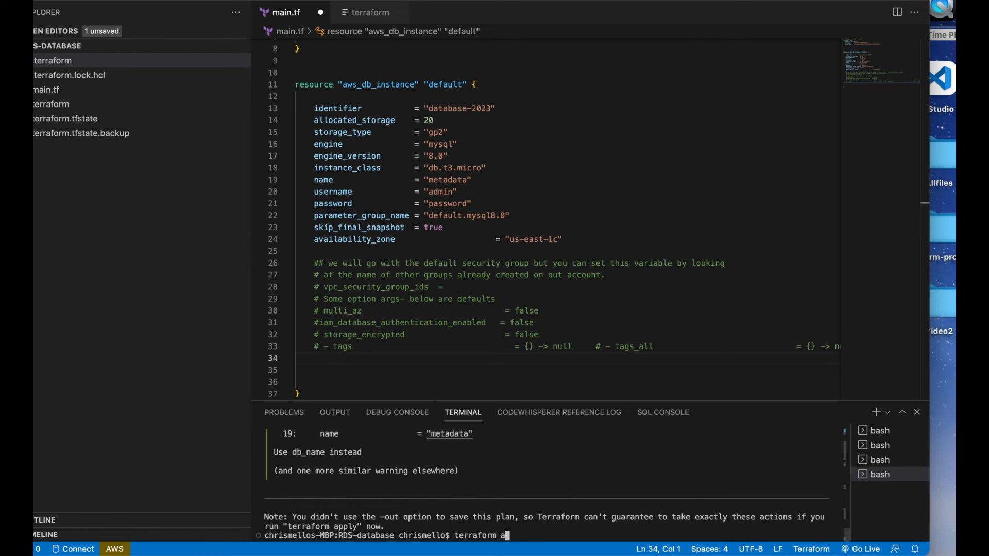
pyautogui.write('pply')
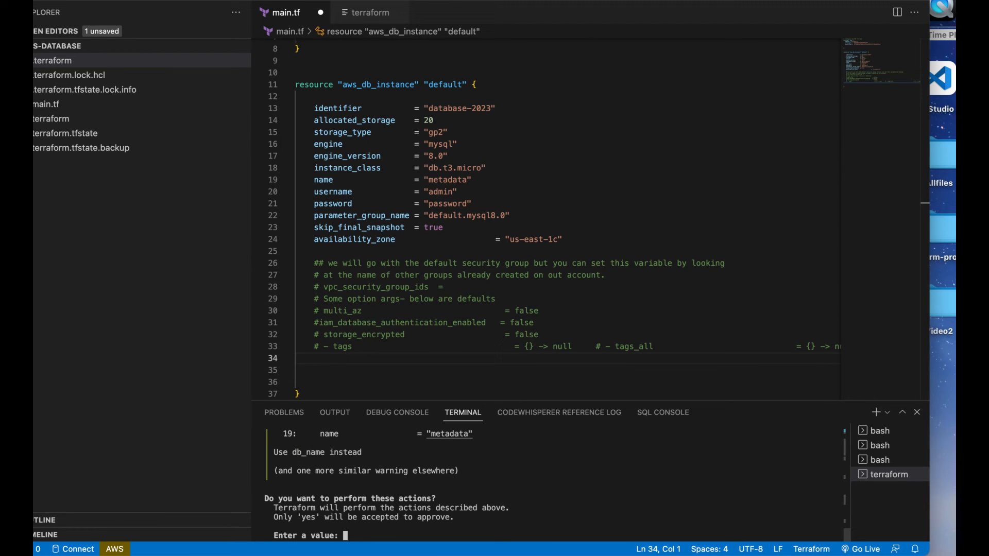
# Confirm the apply with yes so aws_db_instance.default starts being created.
pyautogui.write('yes')
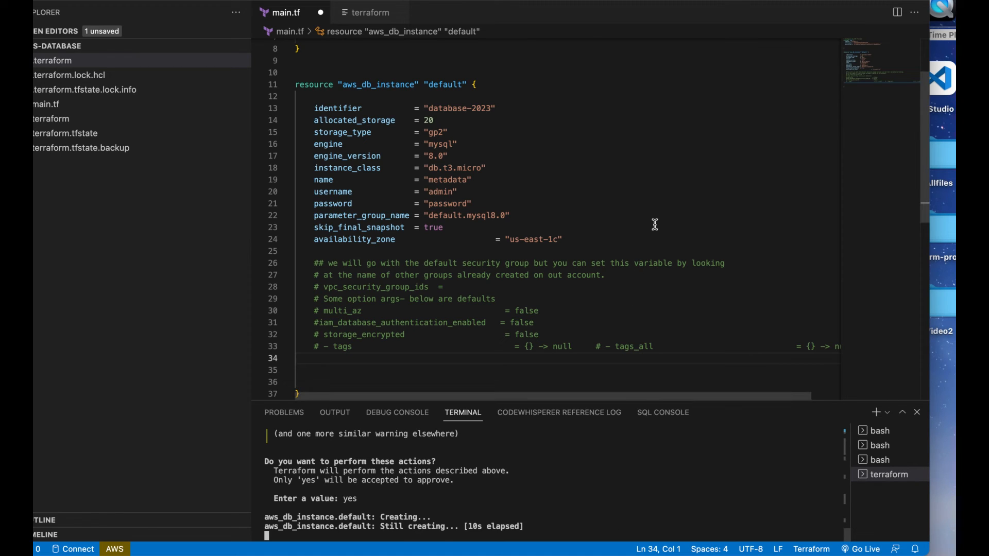
pyautogui.moveTo(660, 177)
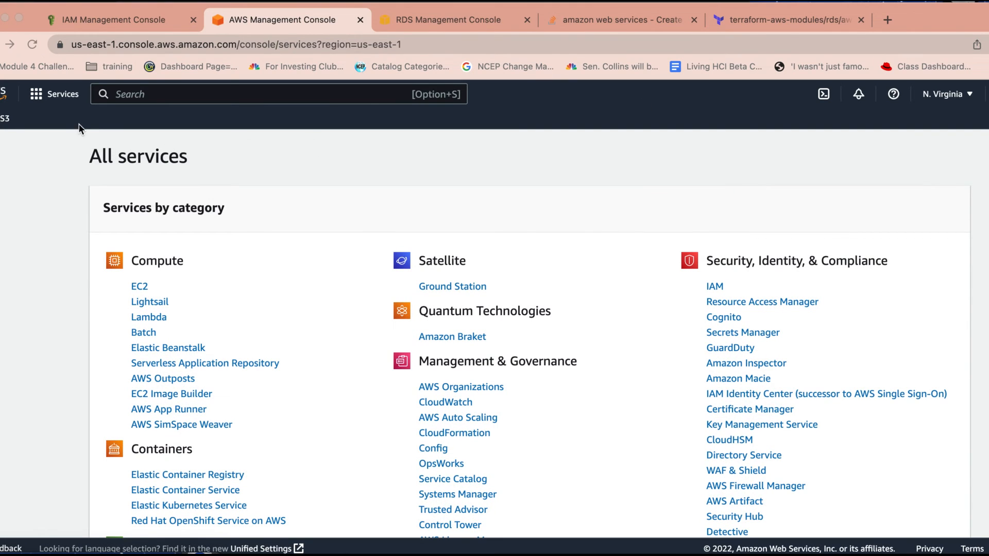
# Show the RDS Databases list with database-2023, database-1 and database-2022 Available.
pyautogui.click(278, 94)
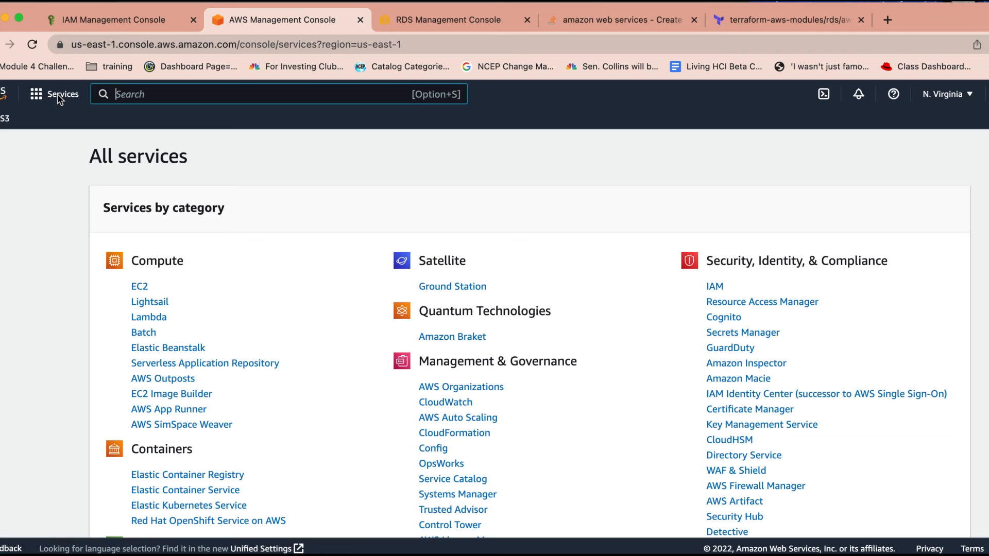
pyautogui.click(62, 94)
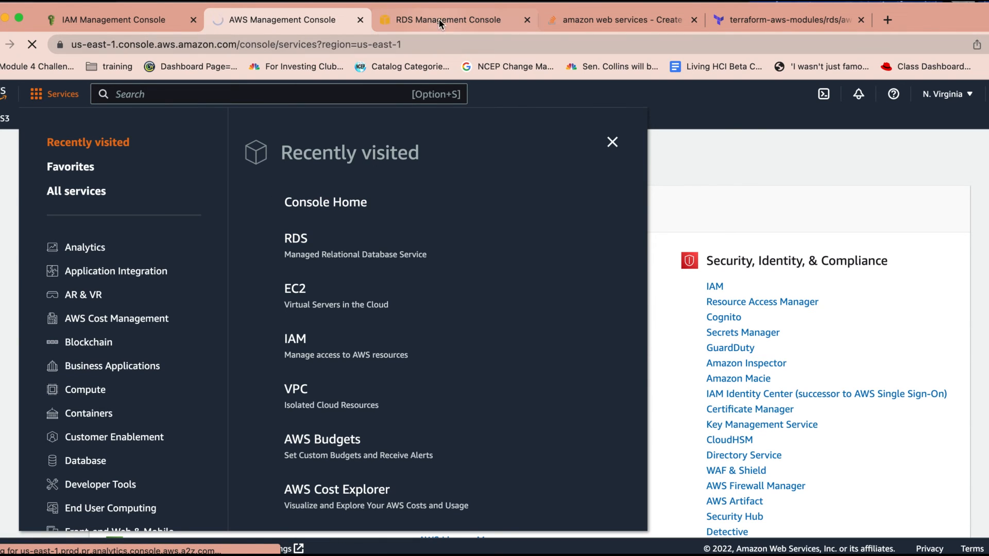
pyautogui.click(449, 19)
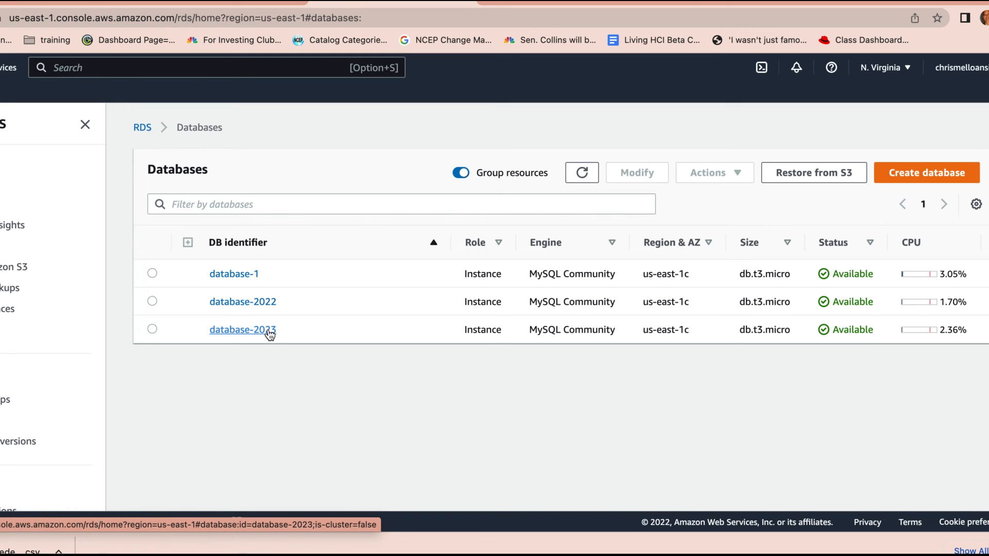
pyautogui.click(242, 329)
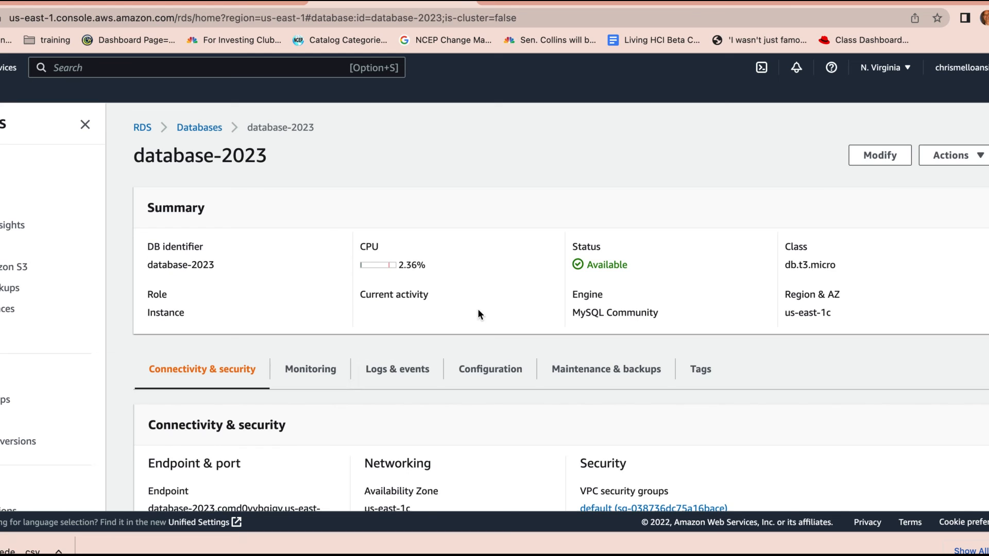
pyautogui.scroll(-3)
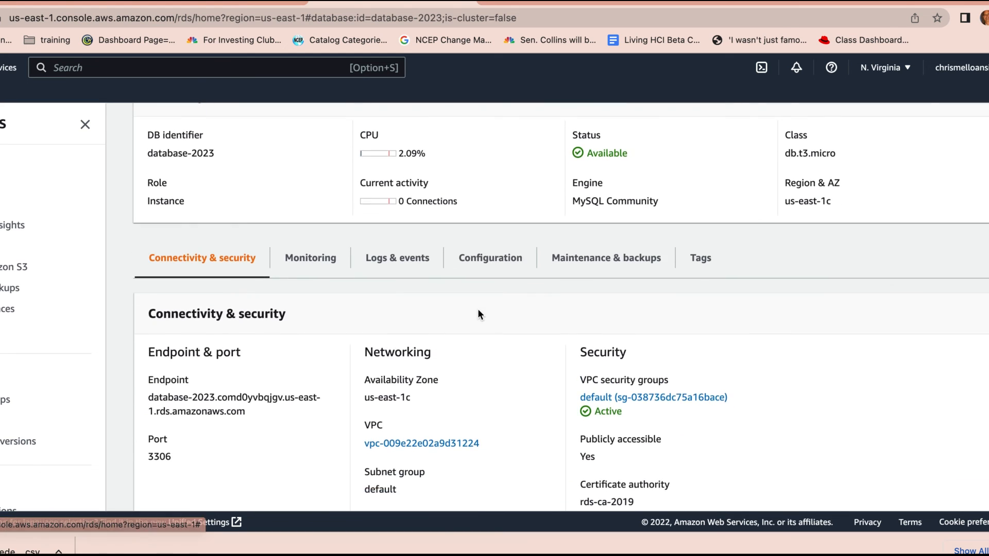
pyautogui.scroll(-3)
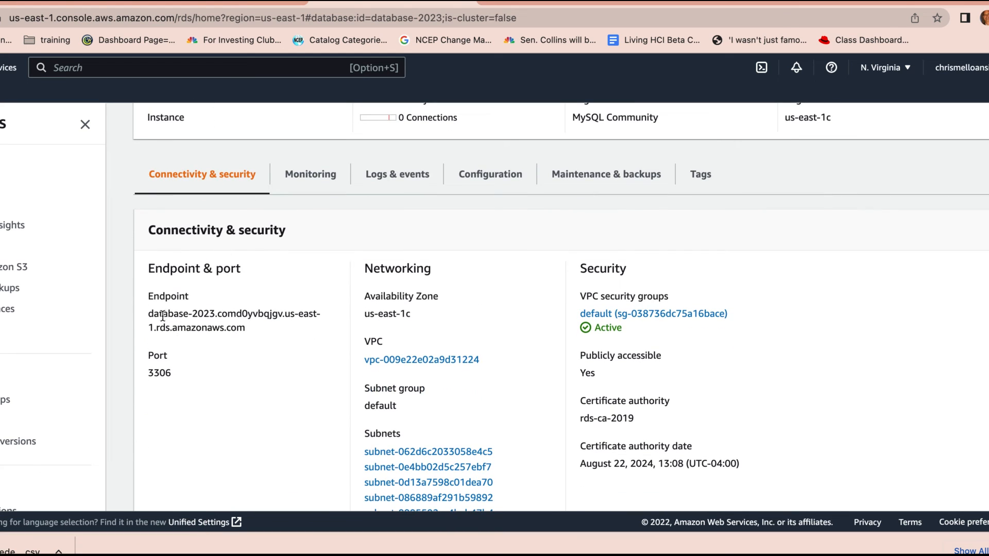
pyautogui.moveTo(149, 314); pyautogui.dragTo(268, 314)
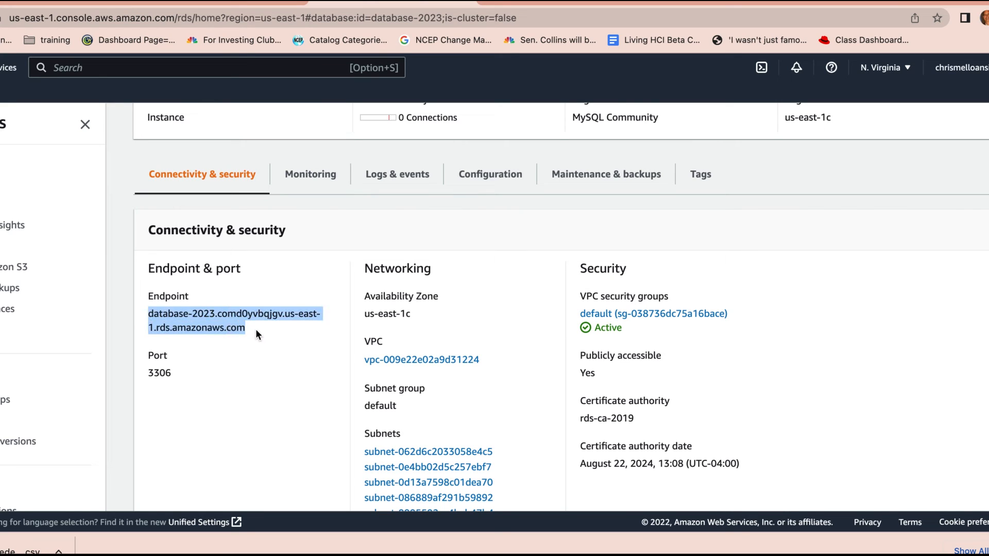
pyautogui.rightClick(235, 321)
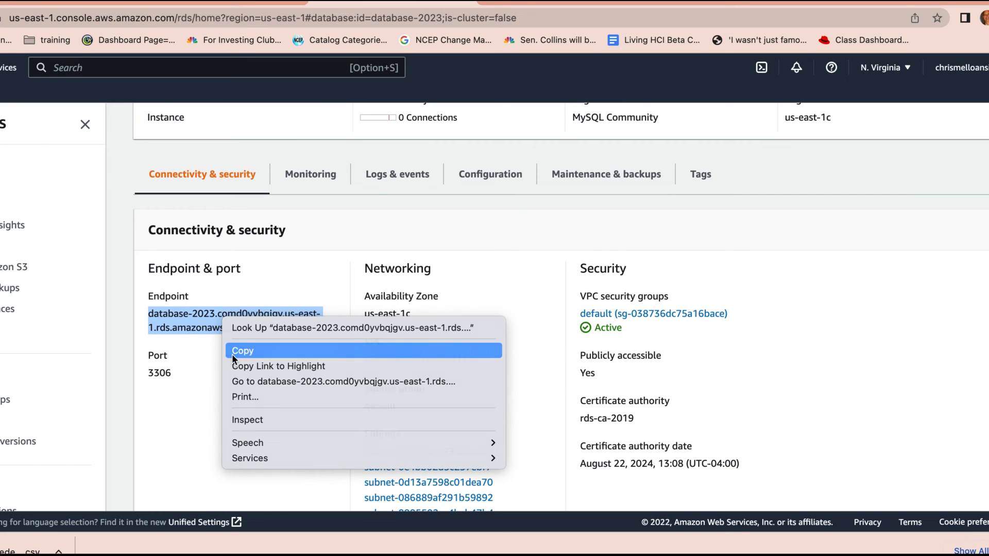
pyautogui.click(242, 351)
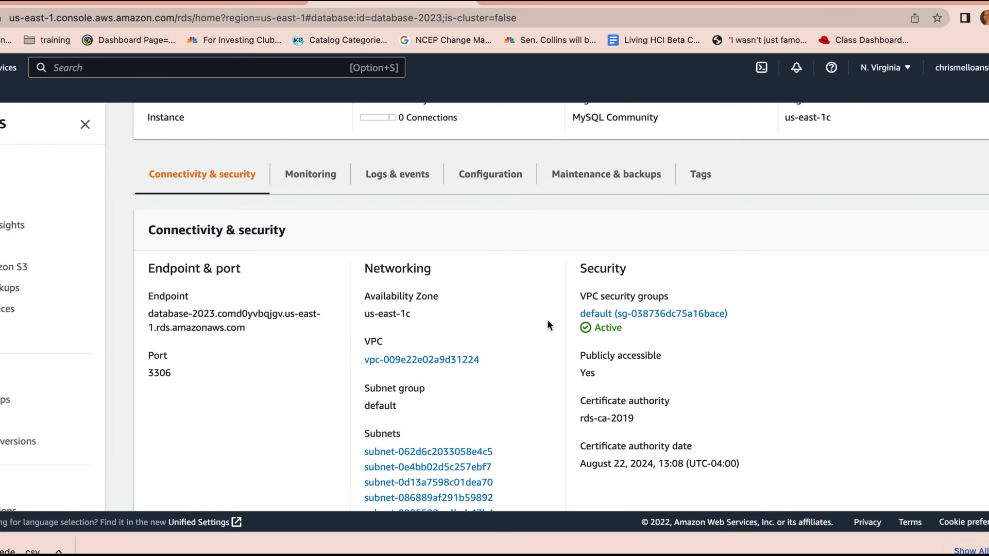
pyautogui.scroll(-3)
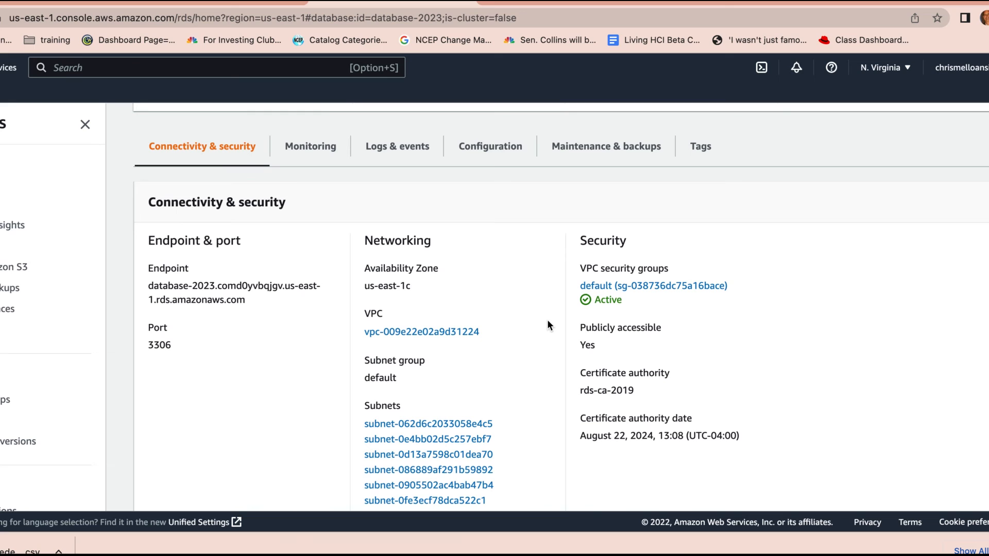
pyautogui.scroll(-3)
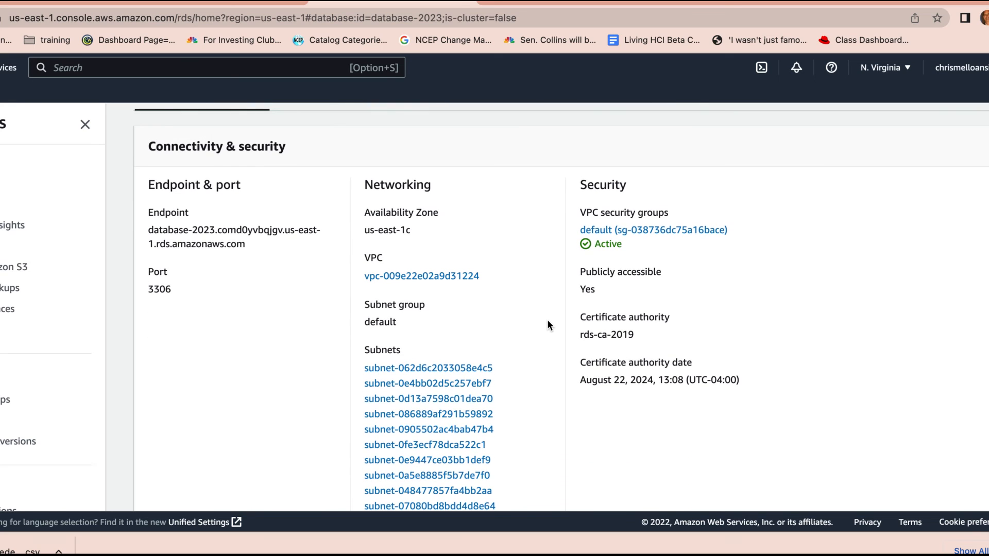
pyautogui.scroll(-3)
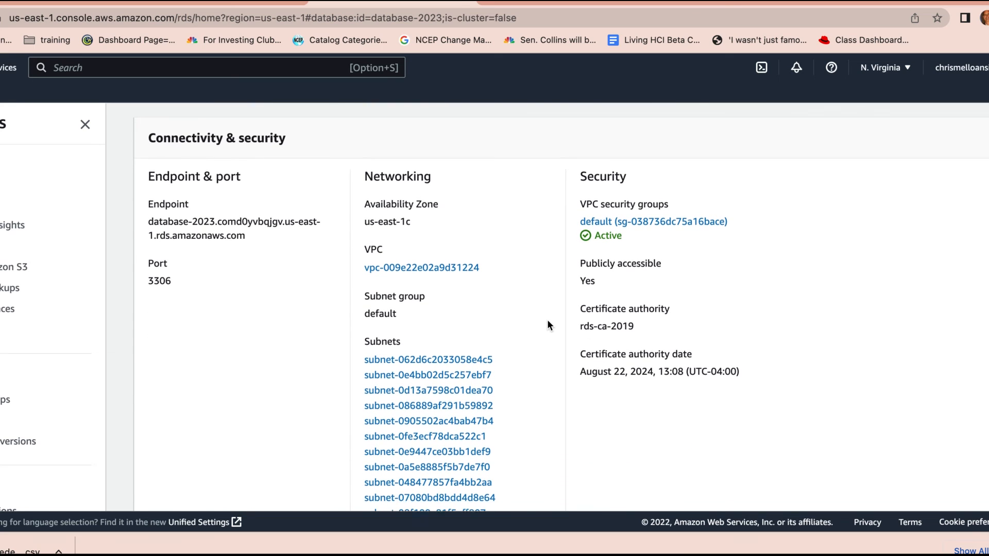
pyautogui.scroll(-3)
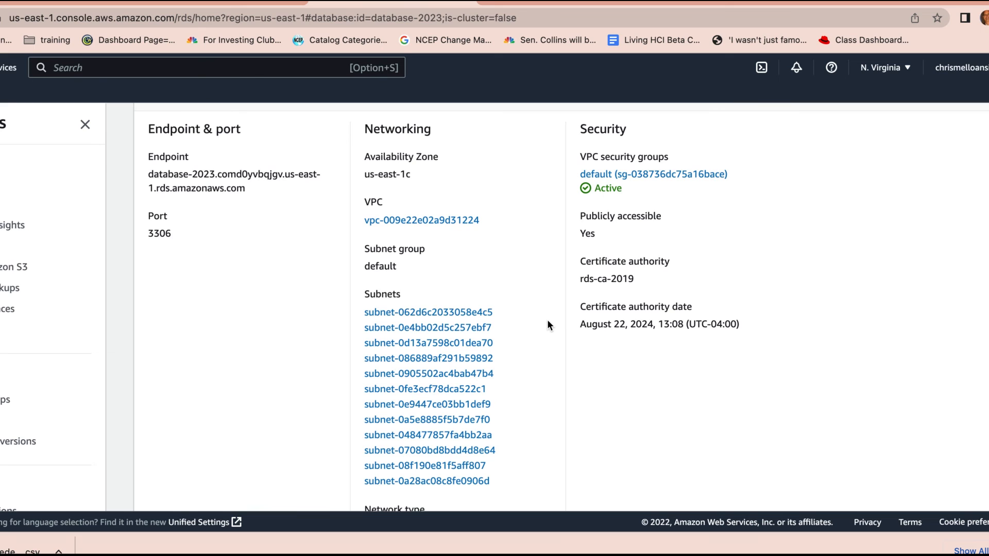
pyautogui.scroll(-3)
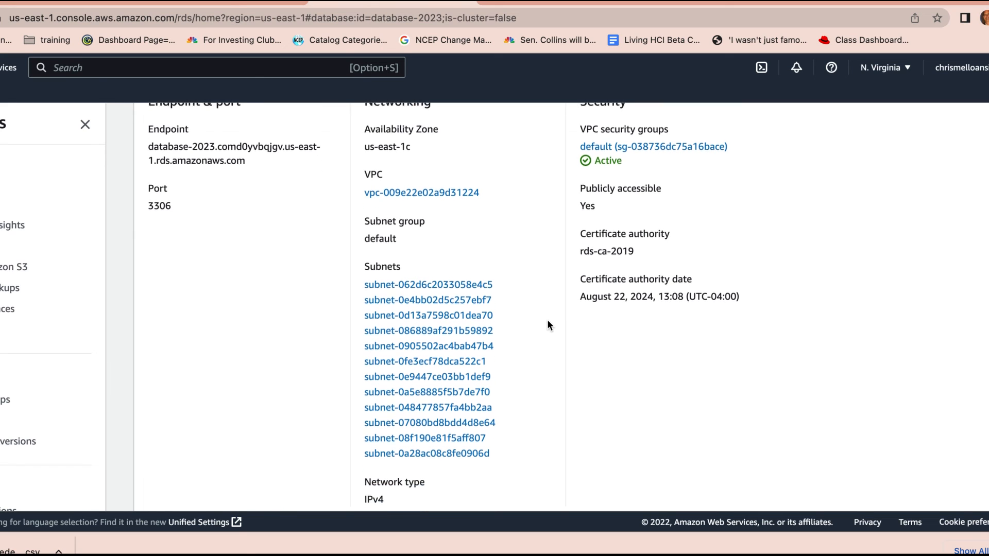
pyautogui.scroll(-3)
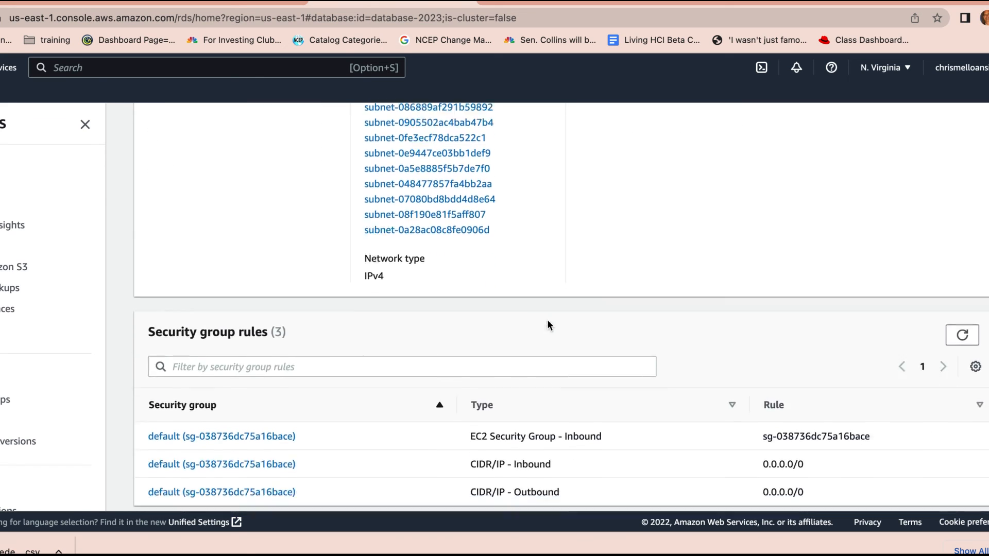
pyautogui.scroll(-3)
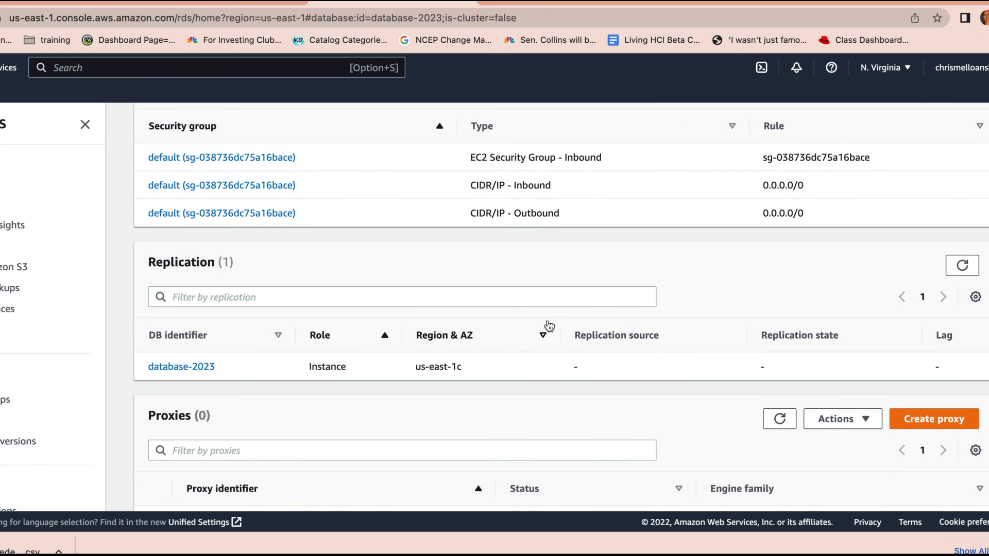
pyautogui.scroll(-3)
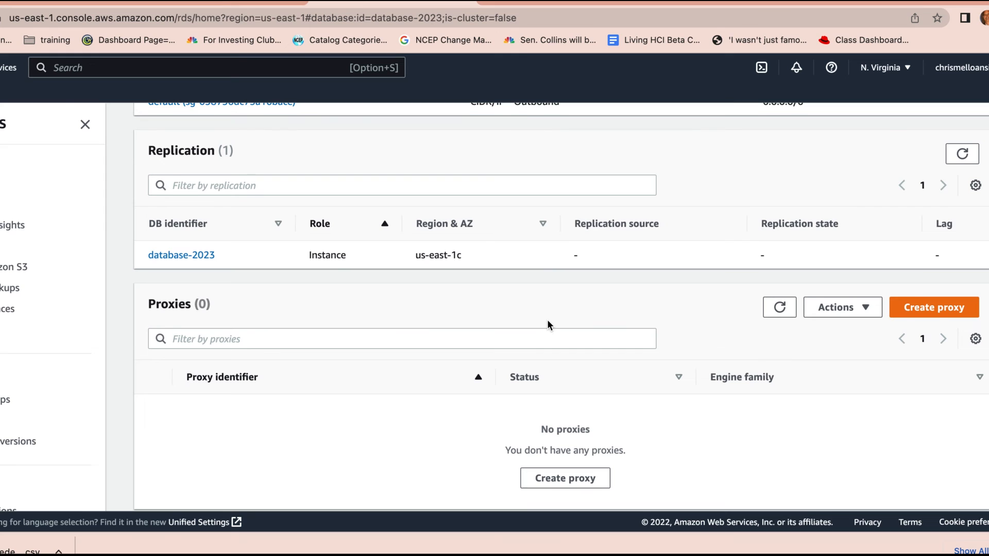
pyautogui.scroll(3)
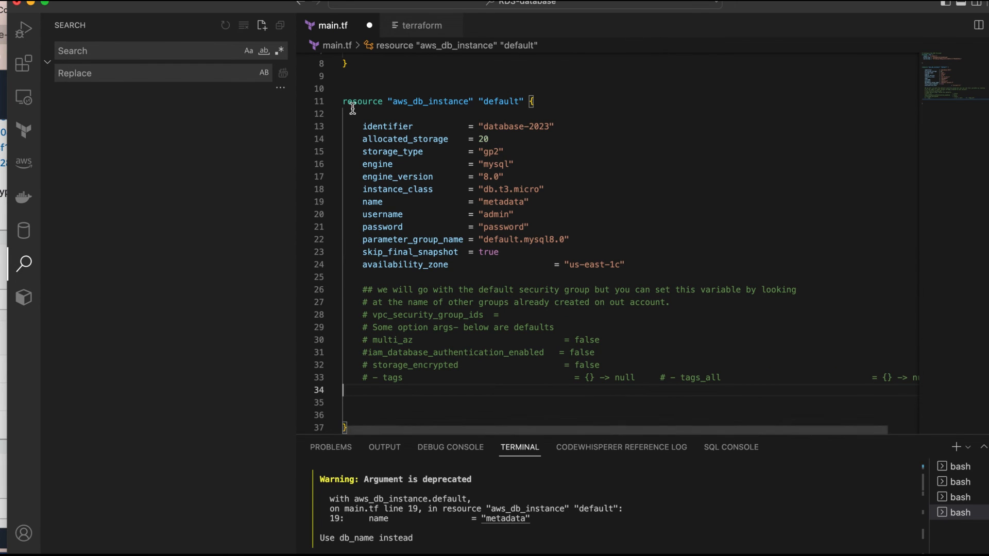
# Open the SQLTools panel listing saved database connections and query history.
pyautogui.click(23, 230)
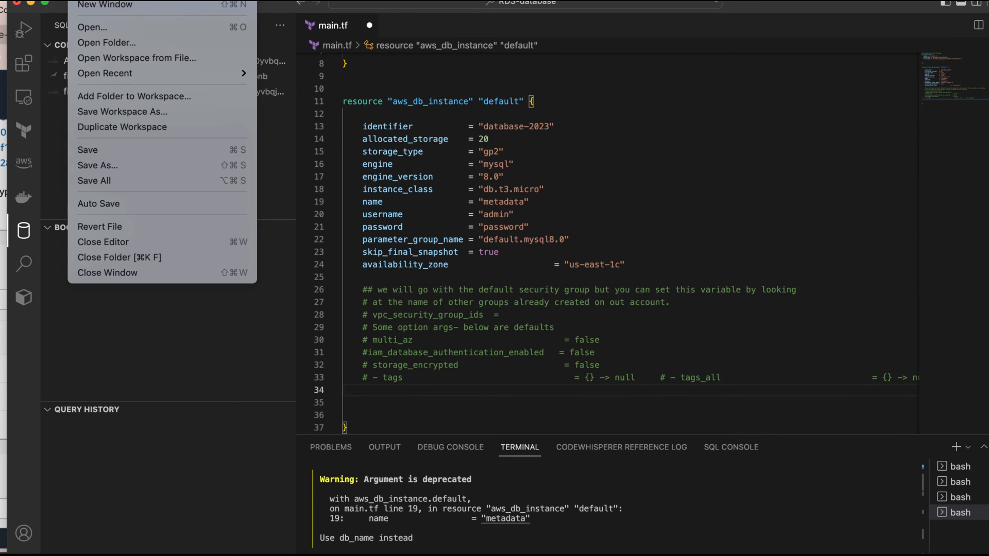
pyautogui.moveTo(95, 149)
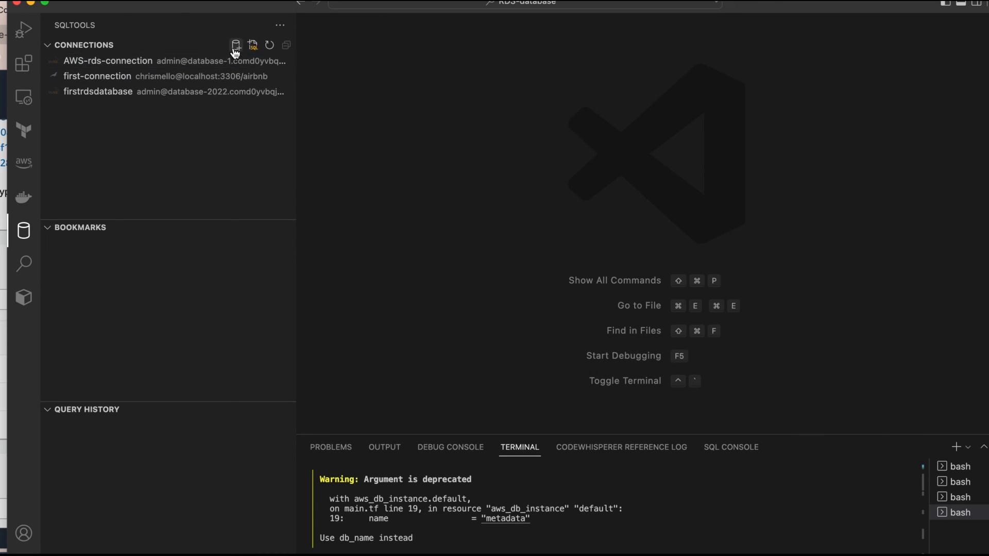
pyautogui.moveTo(236, 45)
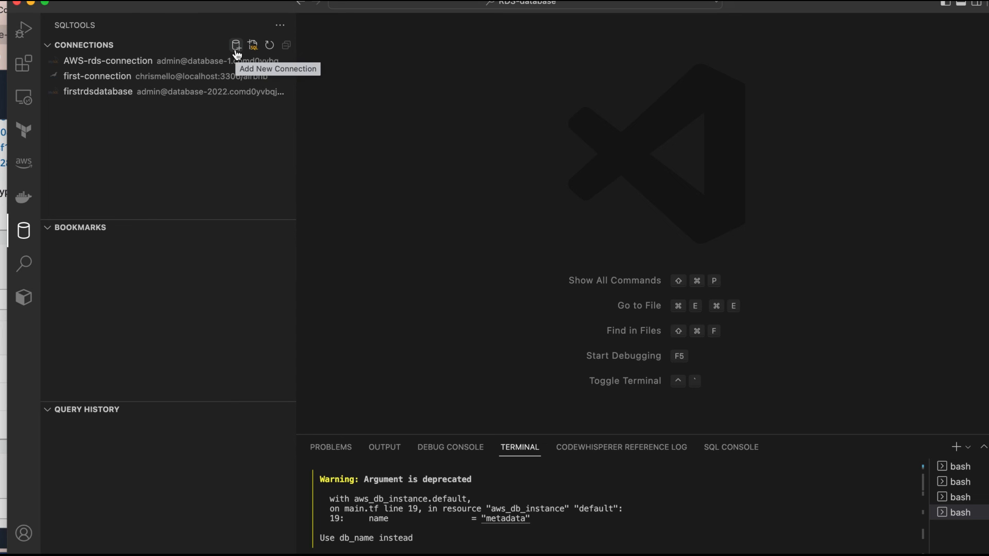
# Start a new connection named database2023 with the database-2023 RDS endpoint as server.
pyautogui.click(235, 45)
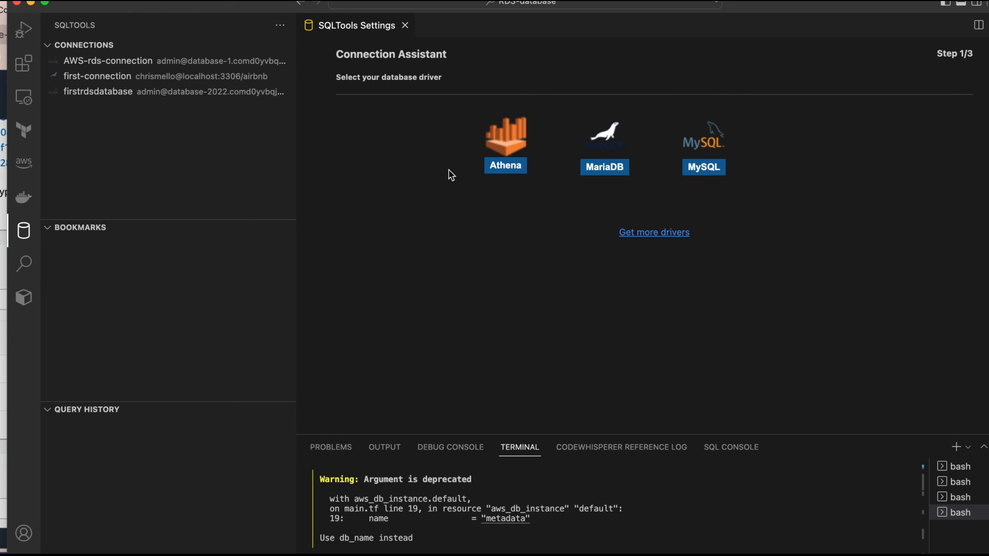
pyautogui.moveTo(716, 245)
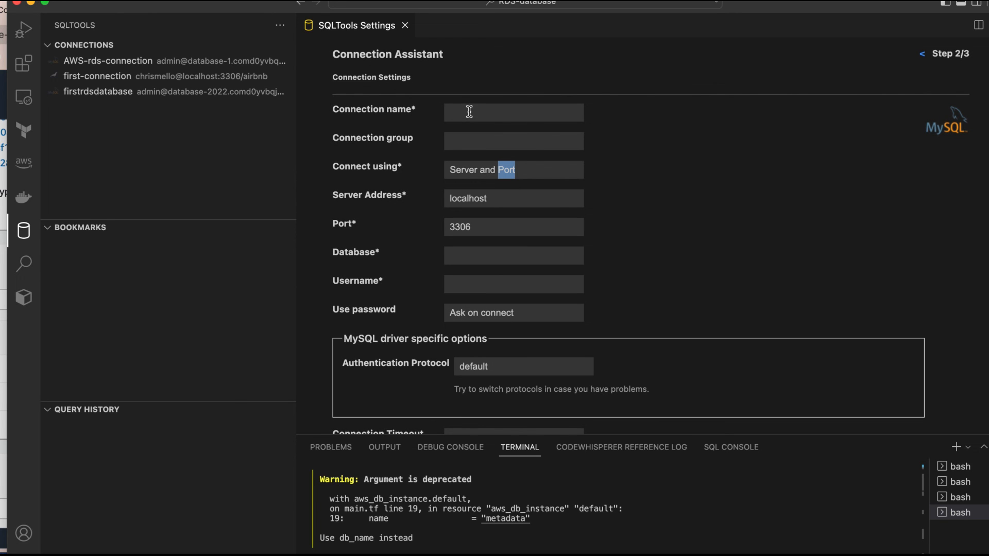
pyautogui.click(513, 113)
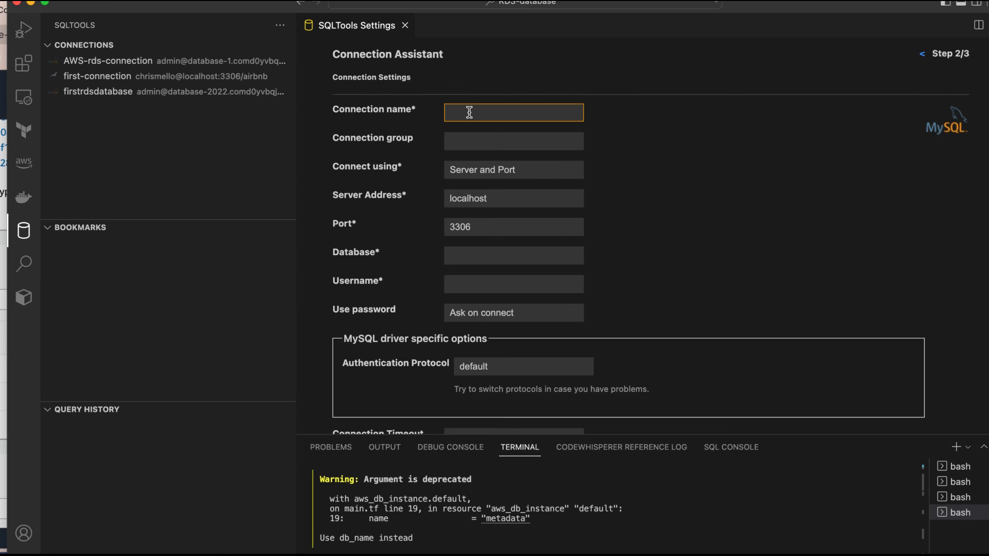
pyautogui.write('datab')
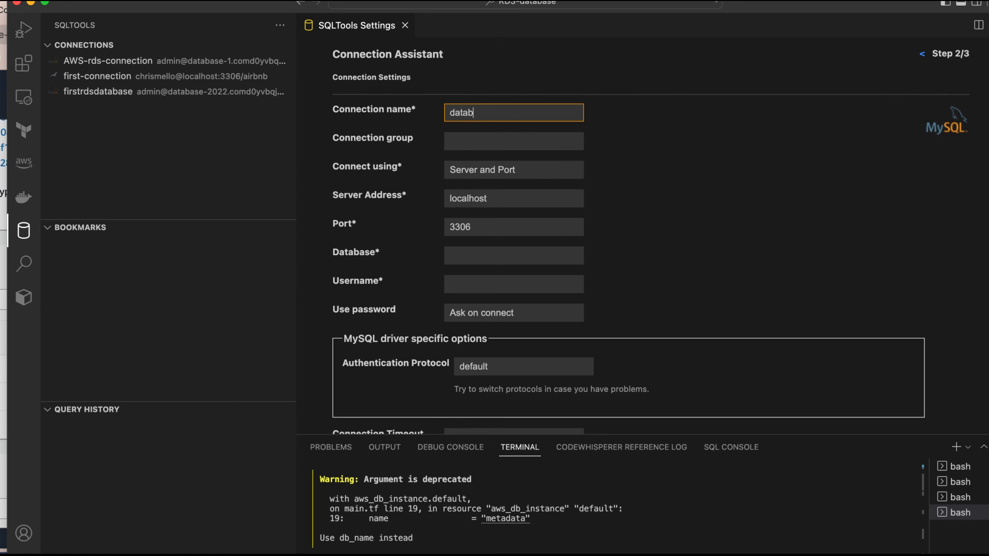
pyautogui.press('Backspace')
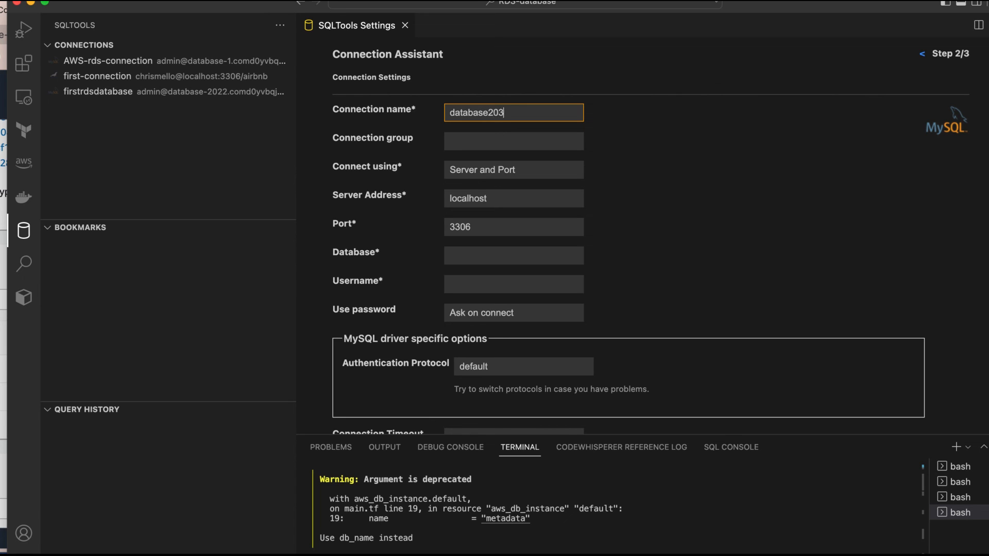
pyautogui.press('Backspace')
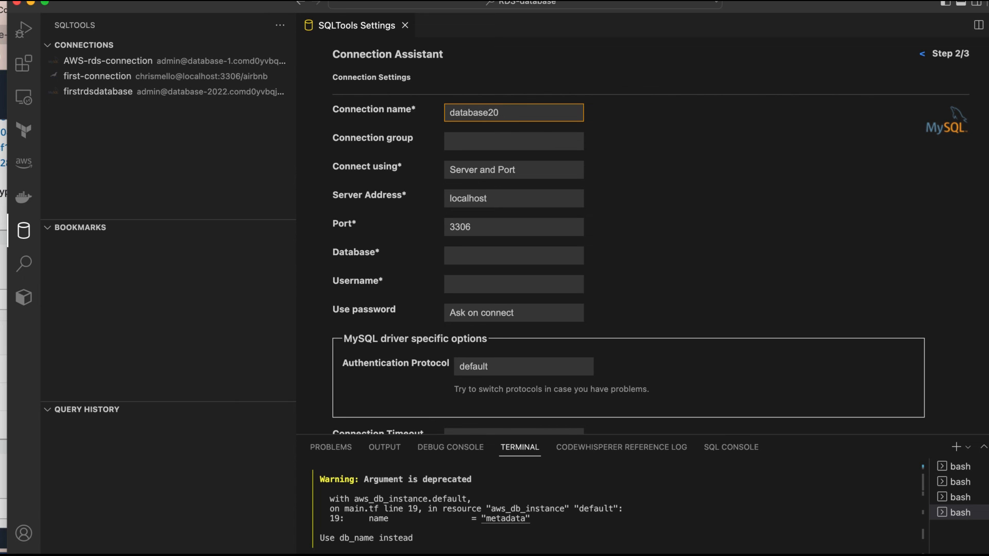
pyautogui.write('23')
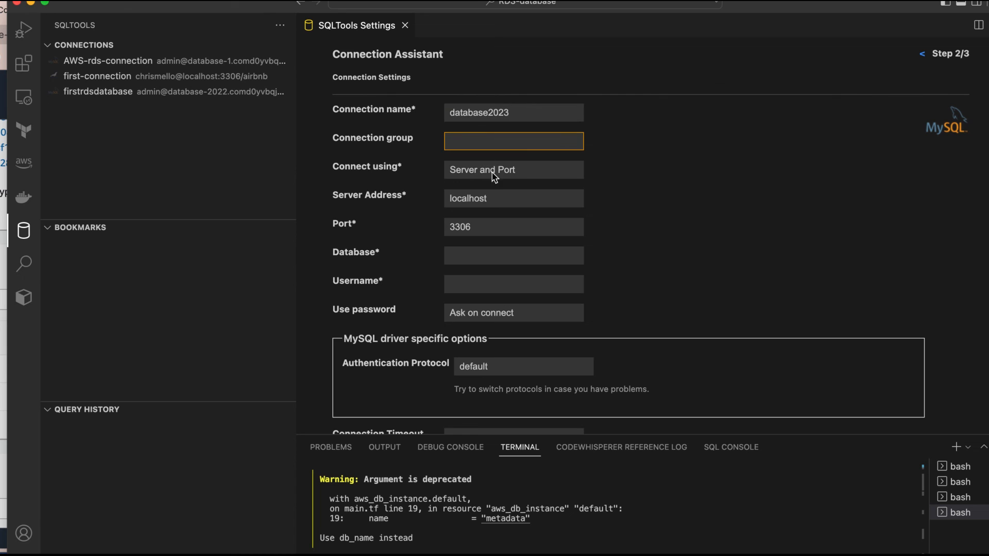
pyautogui.click(513, 169)
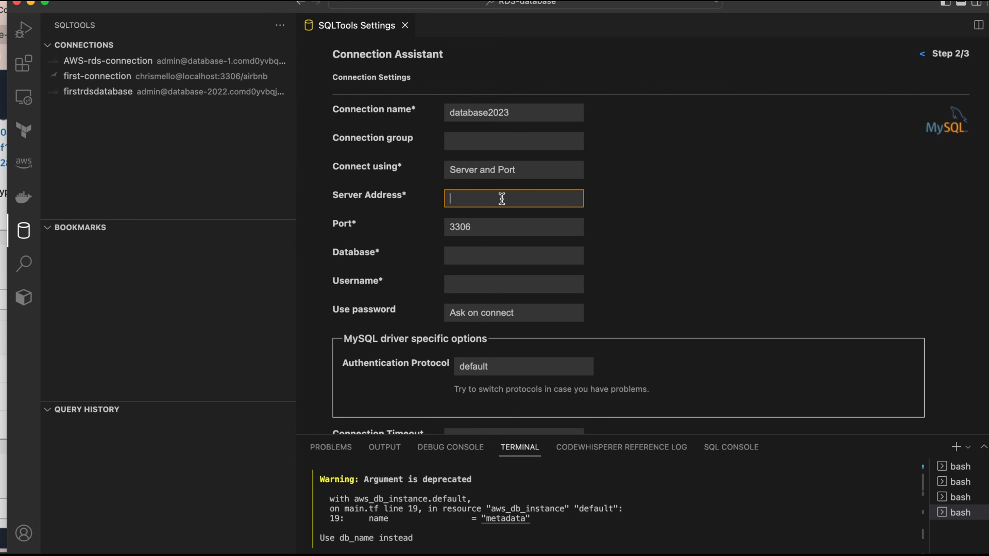
pyautogui.write('.us-east-1.rds.amazonaws.com')
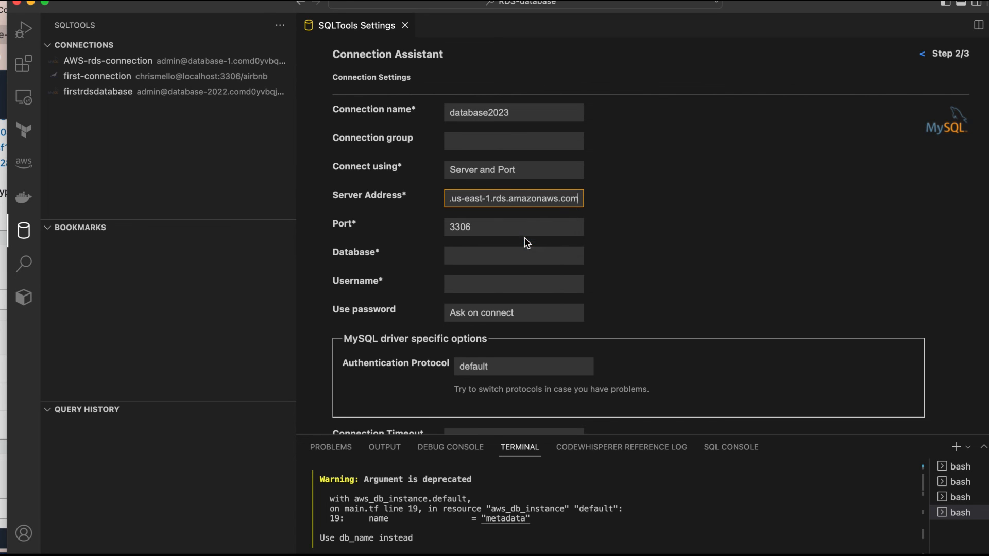
# Set database metadata, username admin, and keep Ask on connect for the password.
pyautogui.click(513, 255)
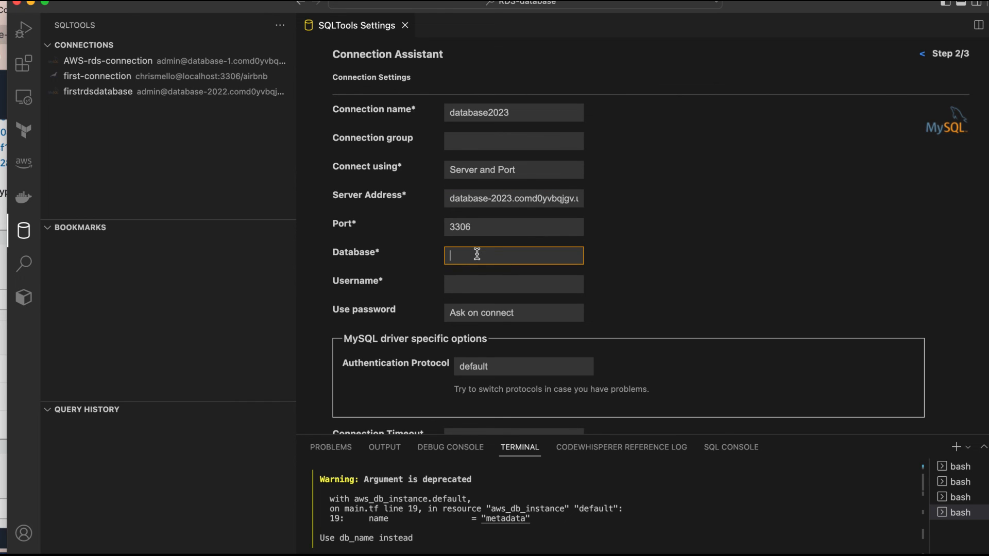
pyautogui.write('metad')
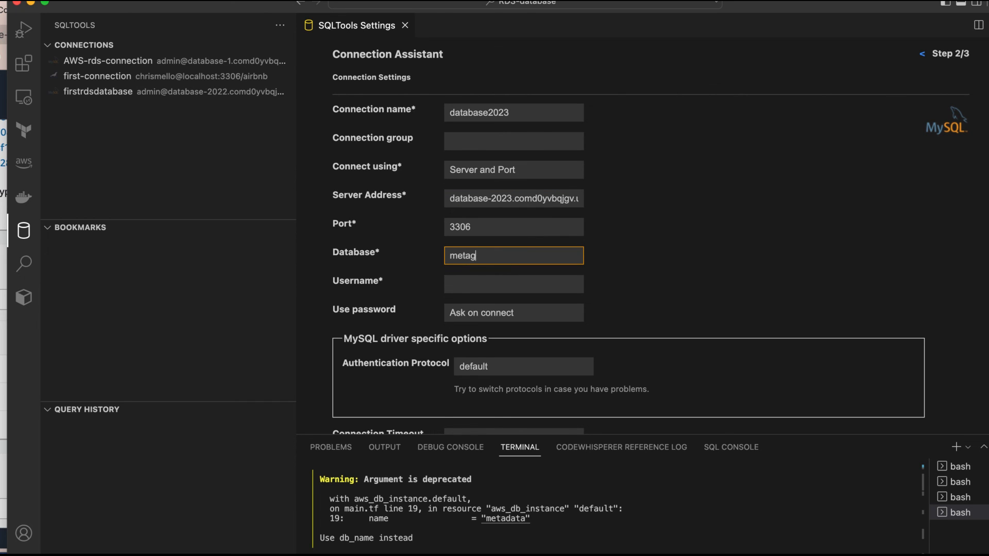
pyautogui.write('ata')
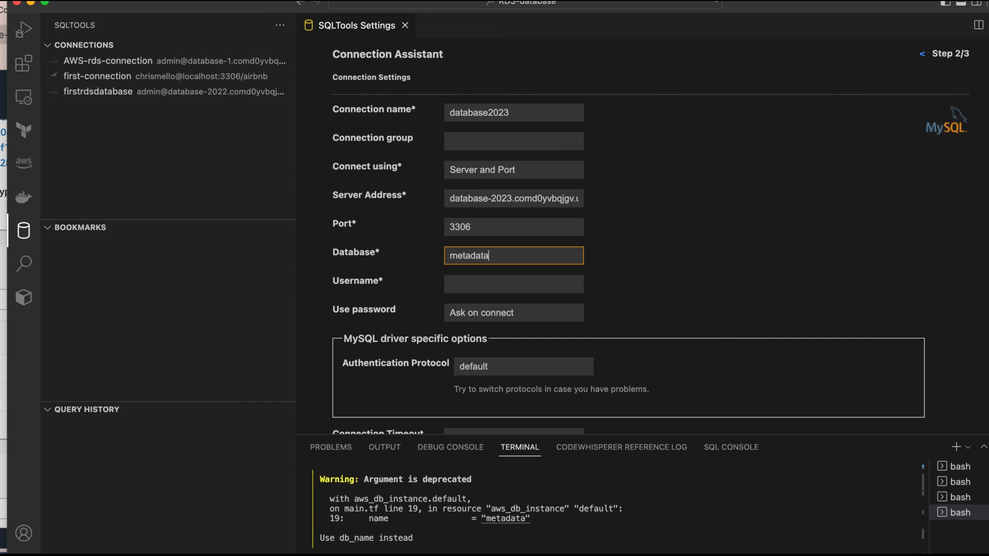
pyautogui.write('a')
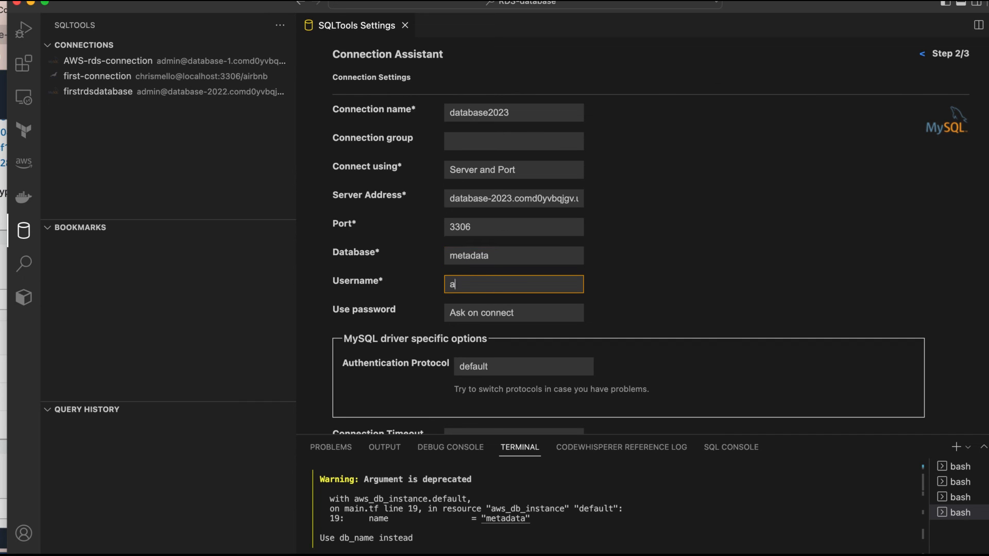
pyautogui.write('dmin')
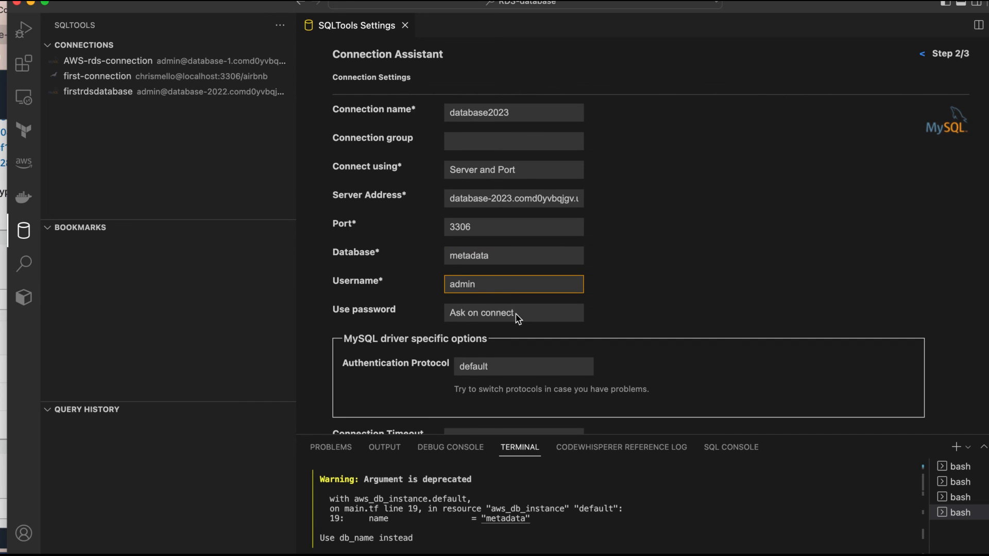
pyautogui.click(512, 312)
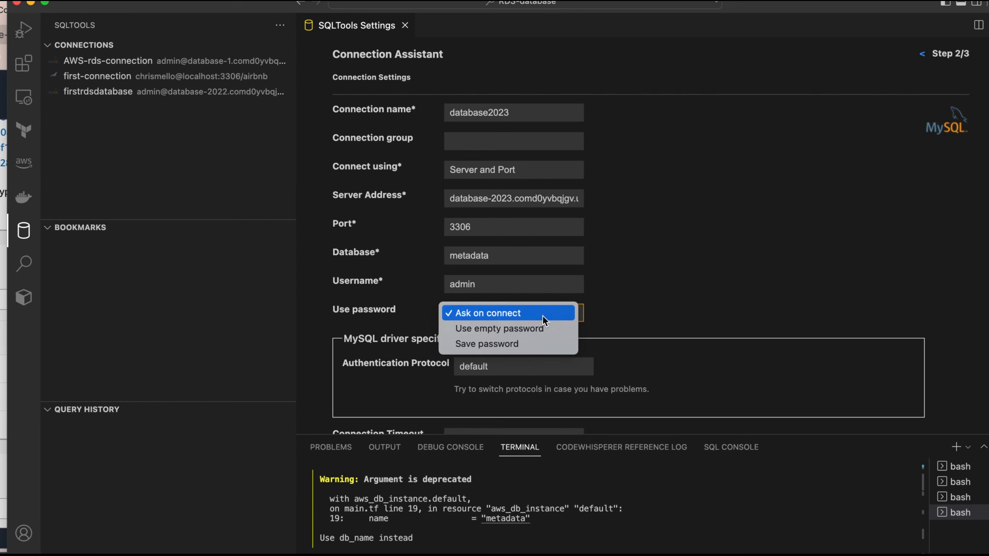
pyautogui.click(485, 312)
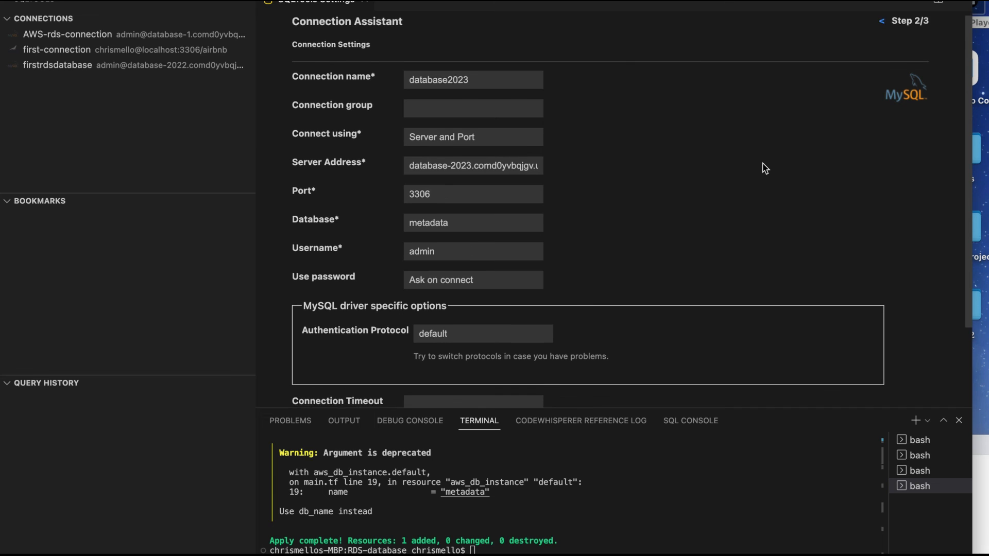
pyautogui.scroll(-3)
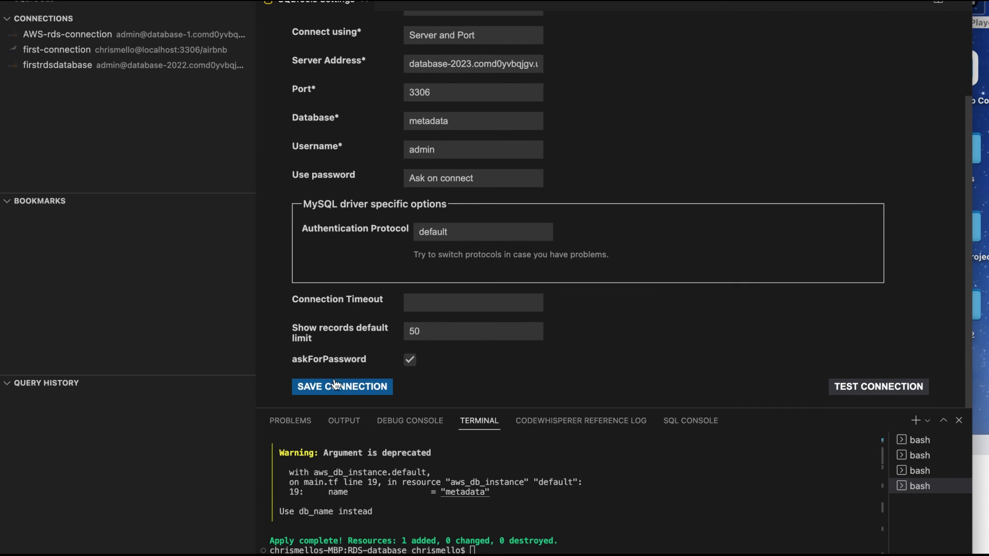
# Save and connect to database2023, opening an empty SQL query file.
pyautogui.click(342, 386)
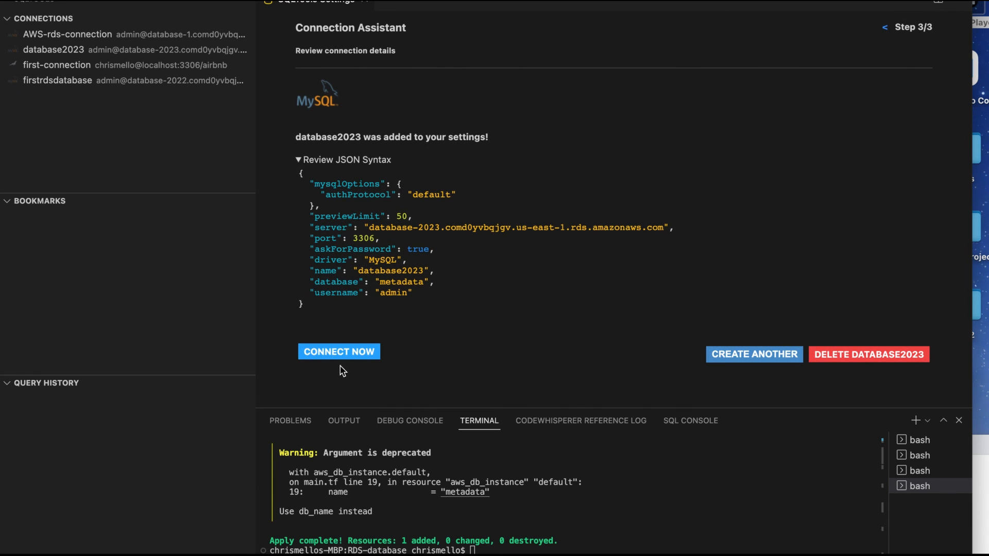
pyautogui.click(754, 354)
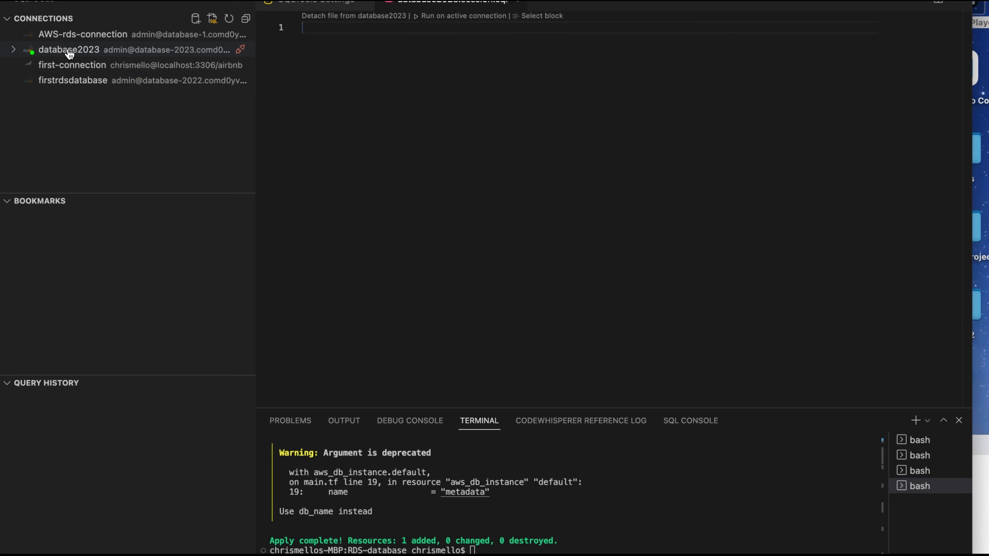
pyautogui.click(69, 49)
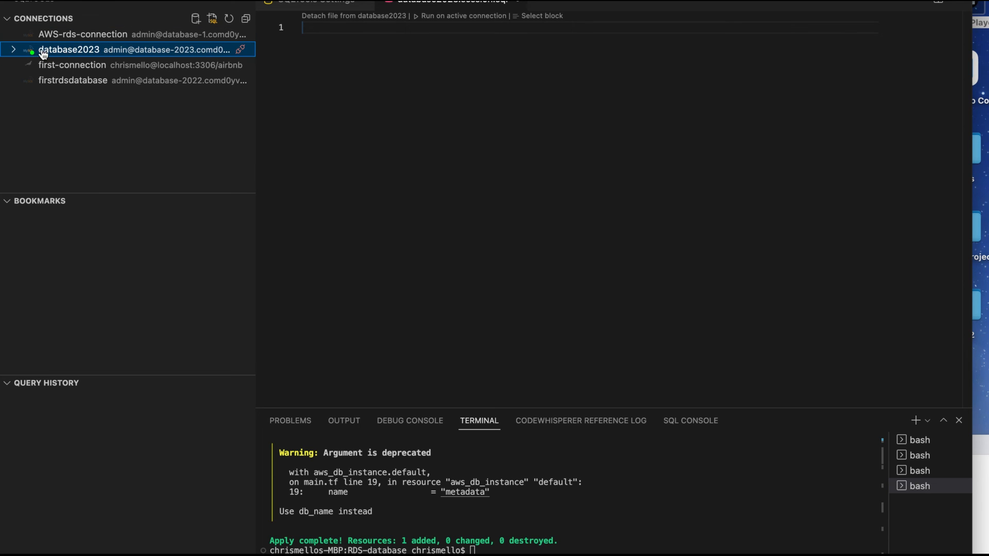